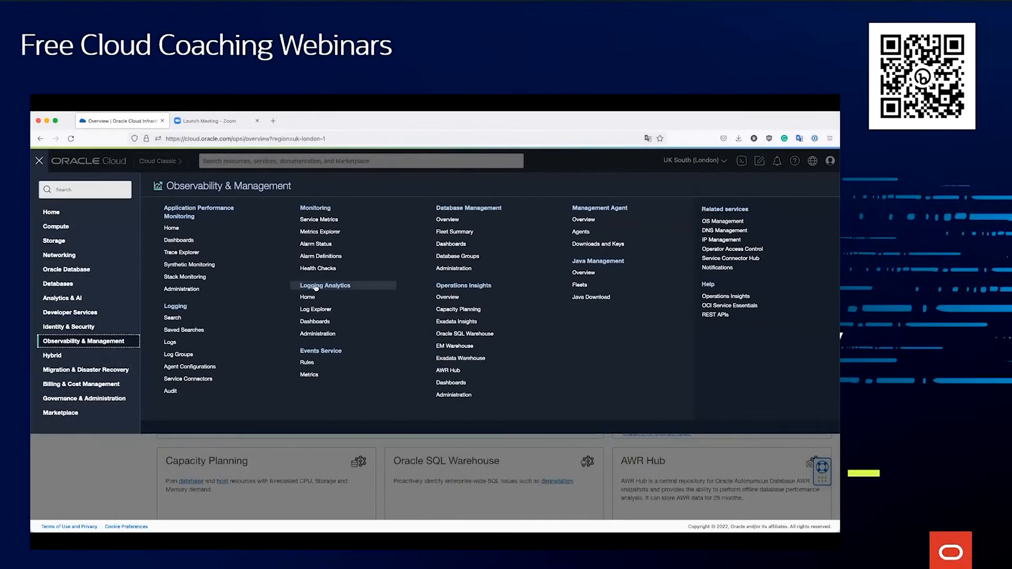
mouse_move(315, 308)
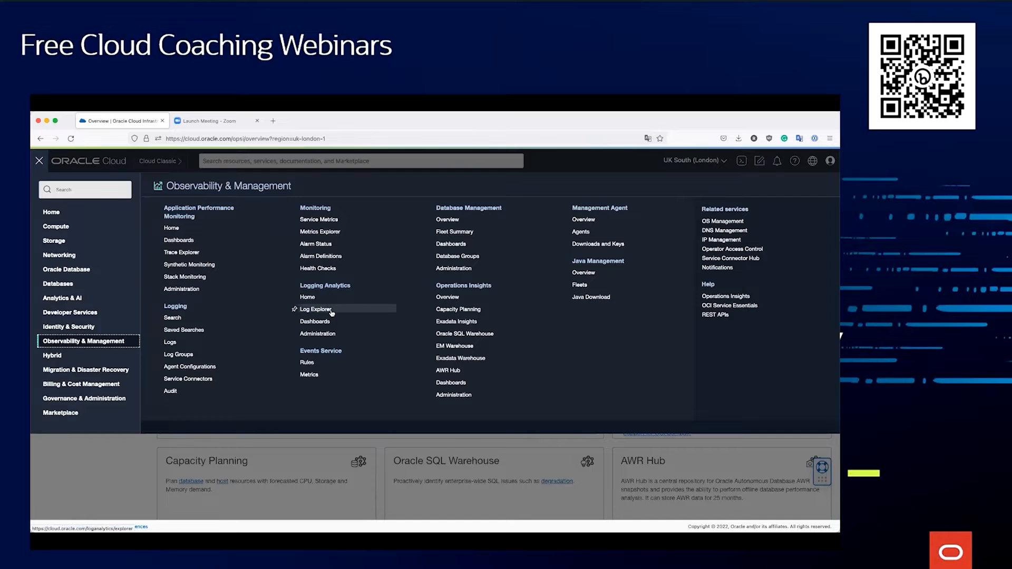
- Open Log Explorer from Logging Analytics and switch the region to US East (Ashburn)
left_click(315, 309)
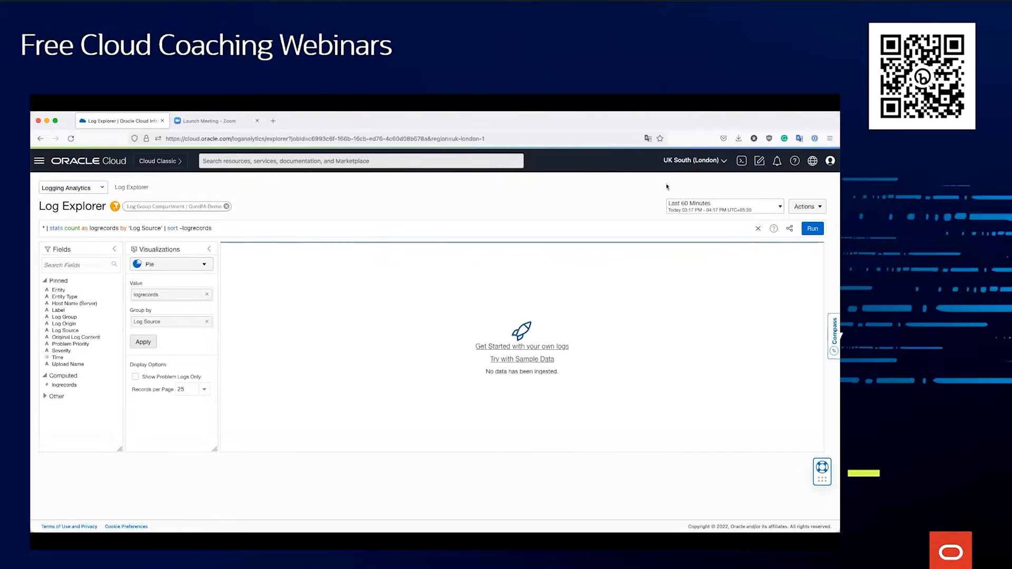
left_click(692, 160)
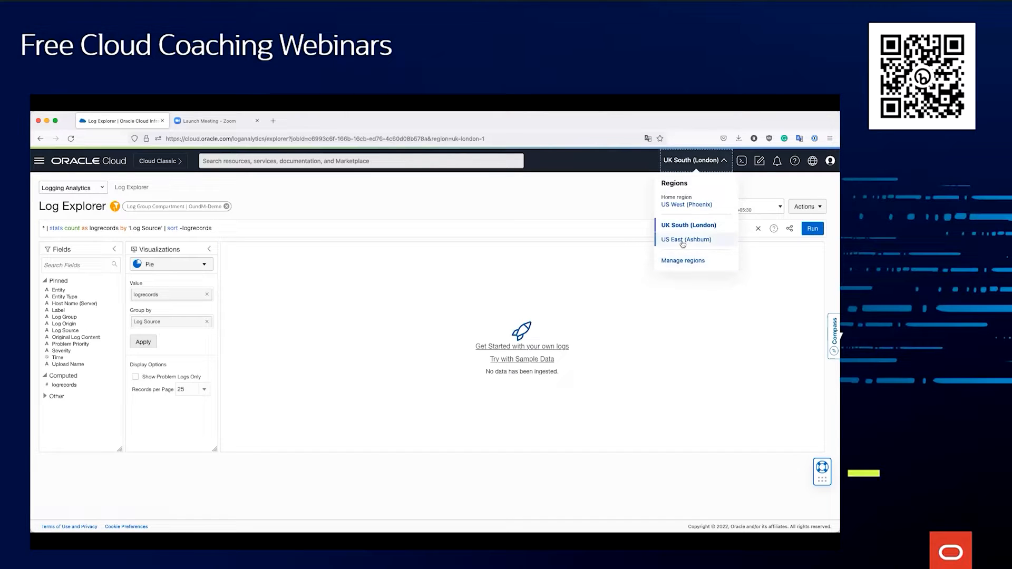
left_click(685, 239)
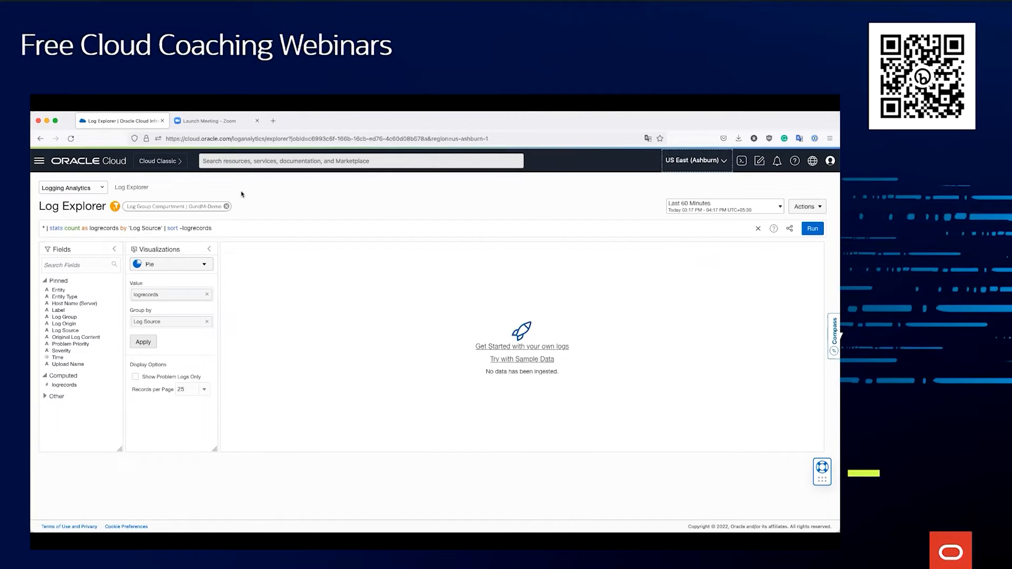
left_click(812, 228)
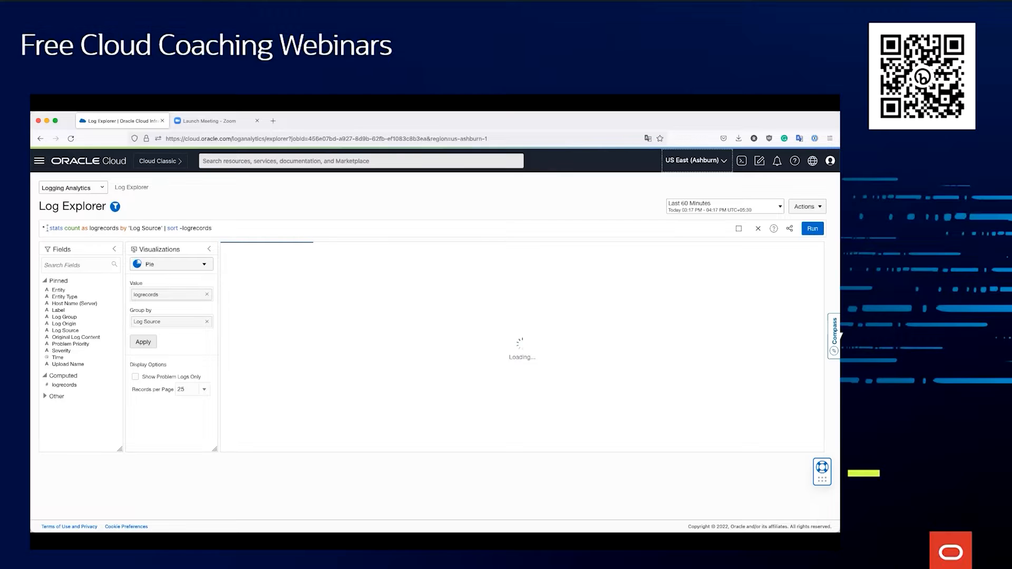
left_click(812, 228)
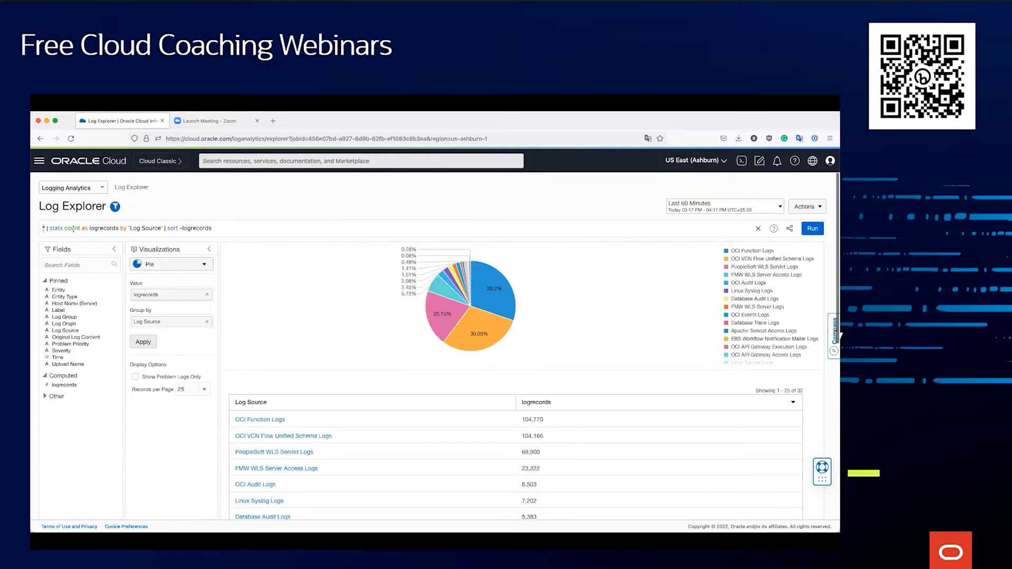
mouse_move(723, 203)
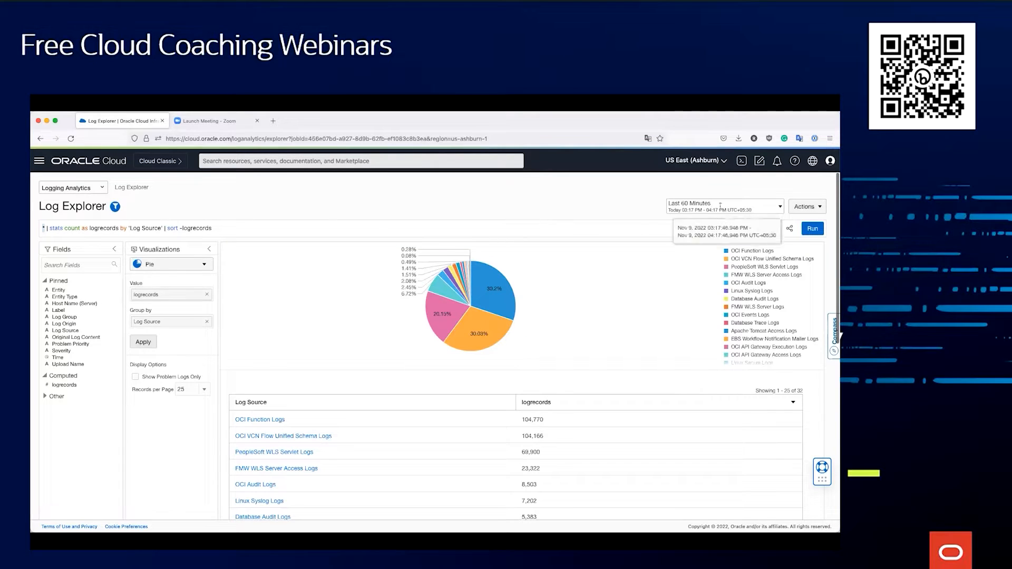
- Set the time range to Last 7 Days so the log source chart covers the whole week
left_click(723, 205)
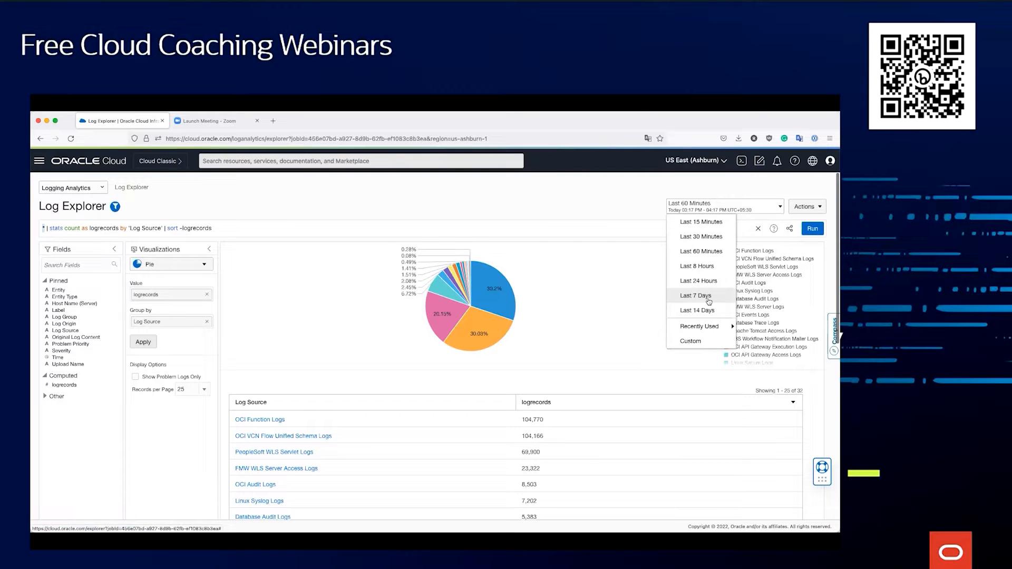
left_click(696, 295)
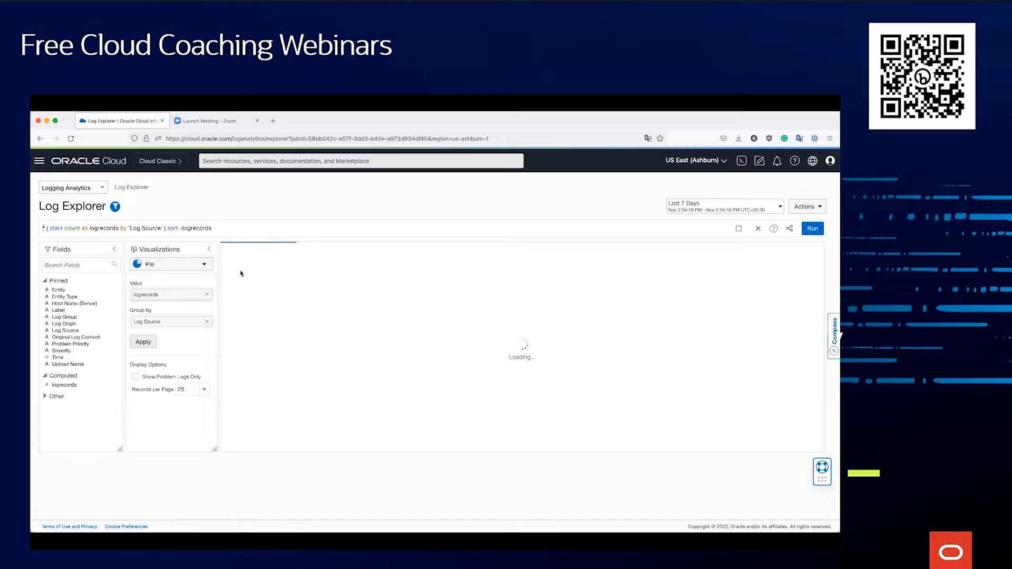
left_click(812, 228)
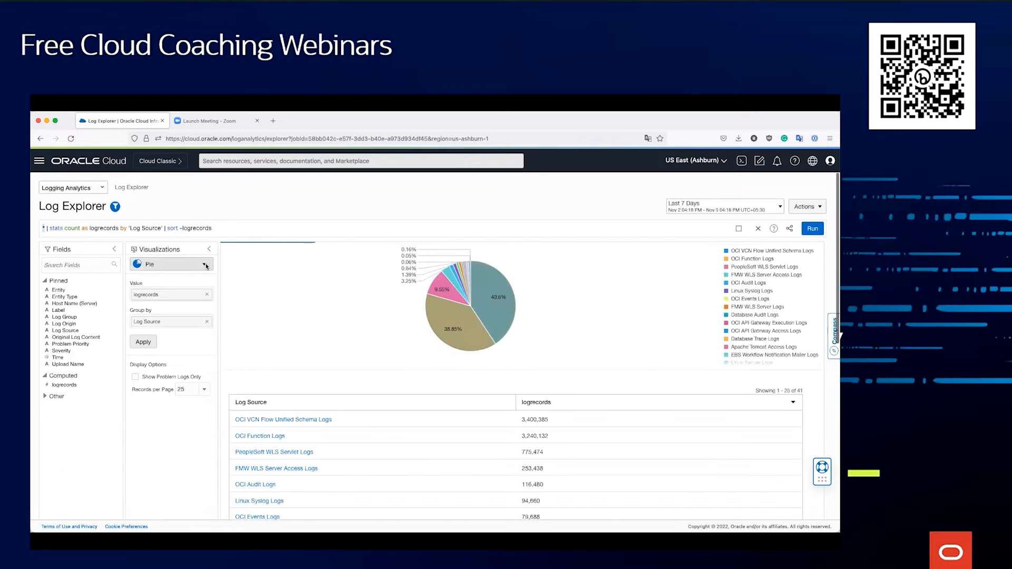
left_click(203, 263)
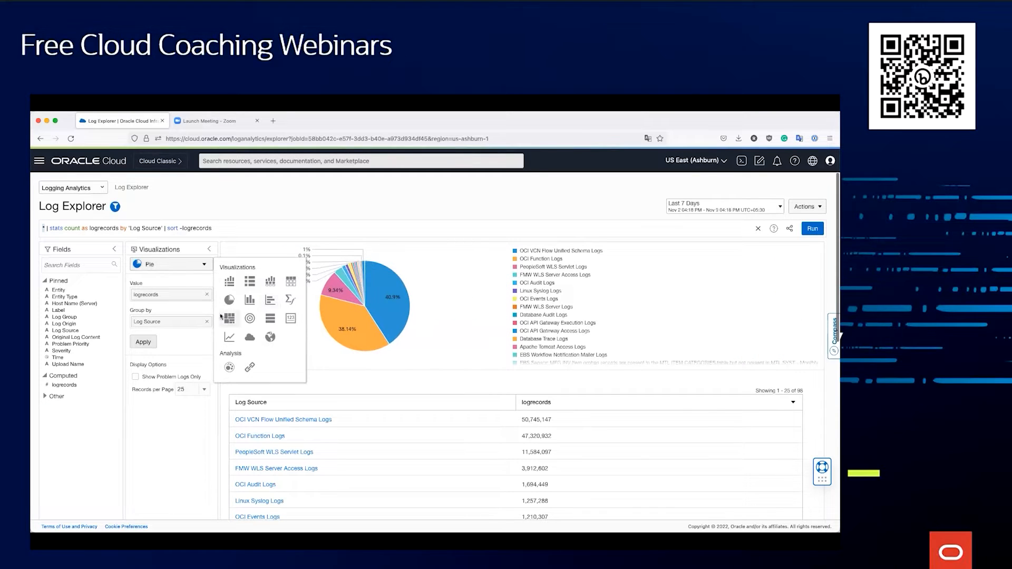
mouse_move(391, 306)
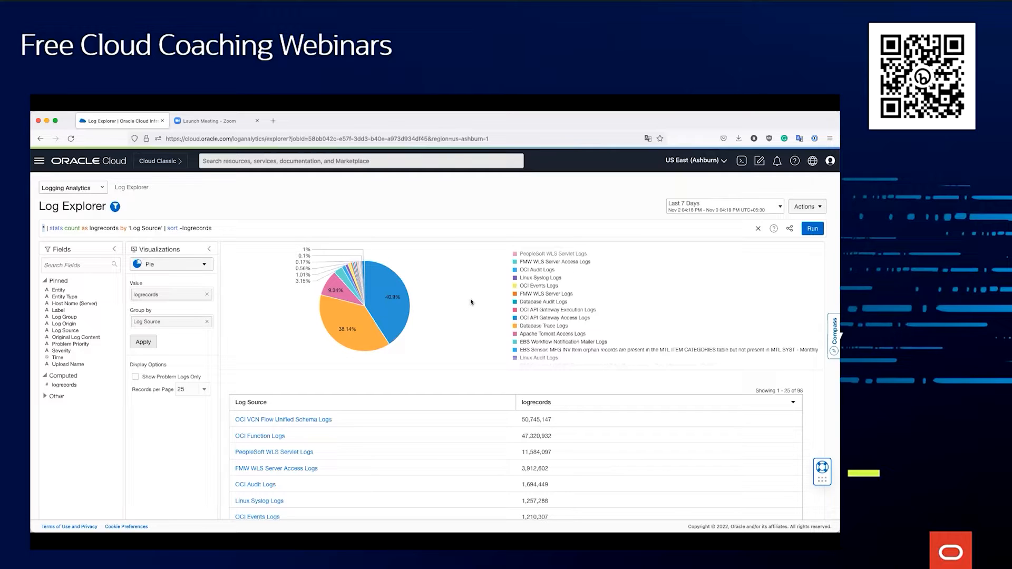
mouse_move(463, 299)
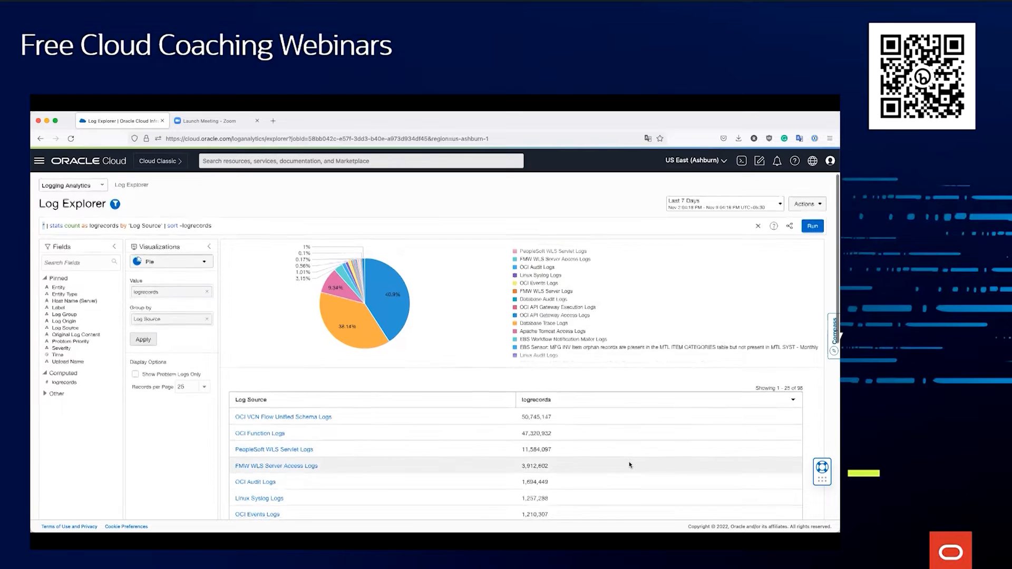
scroll("down", 3)
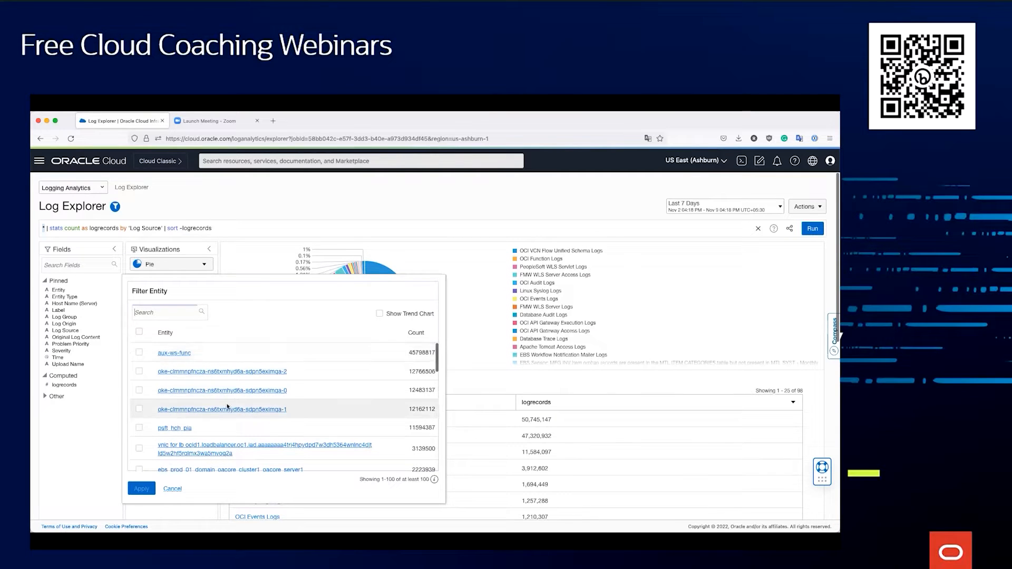
scroll("down", 3)
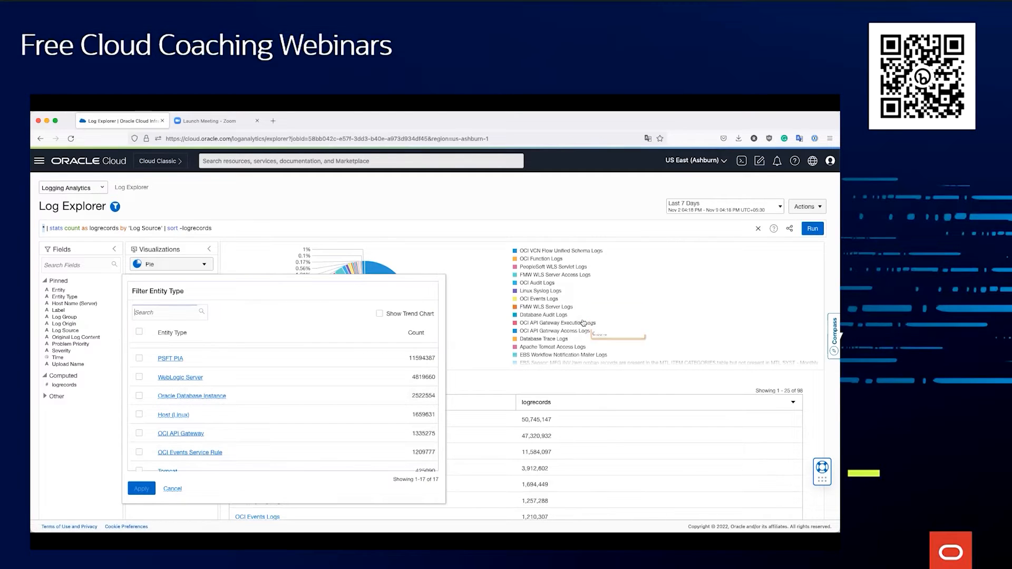
mouse_move(543, 339)
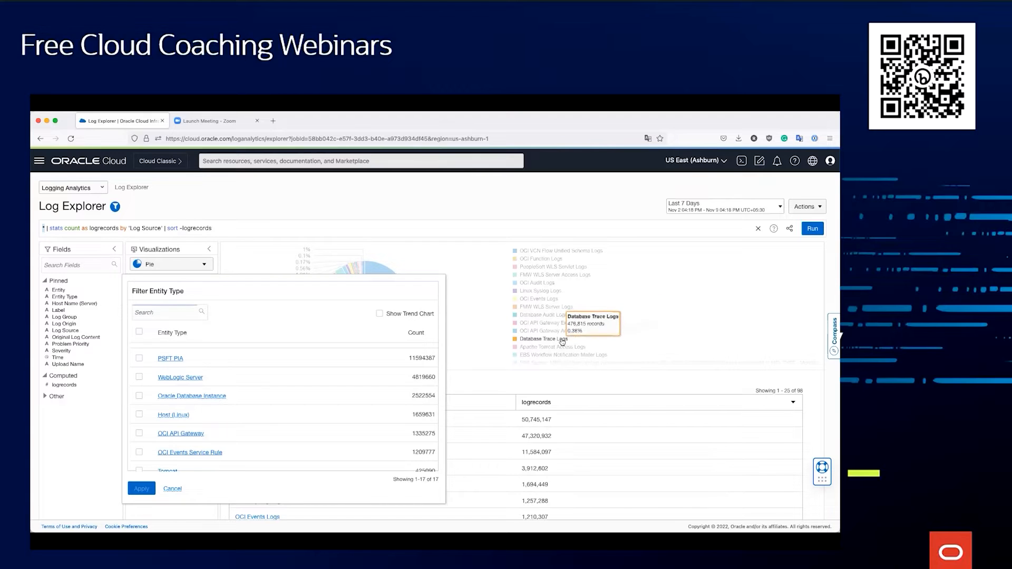
mouse_move(586, 338)
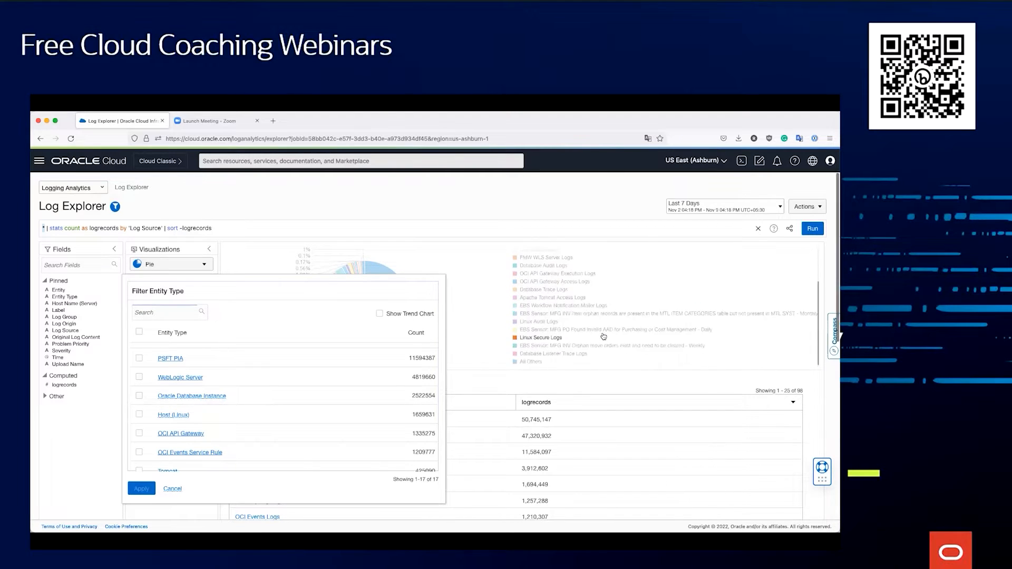
mouse_move(568, 357)
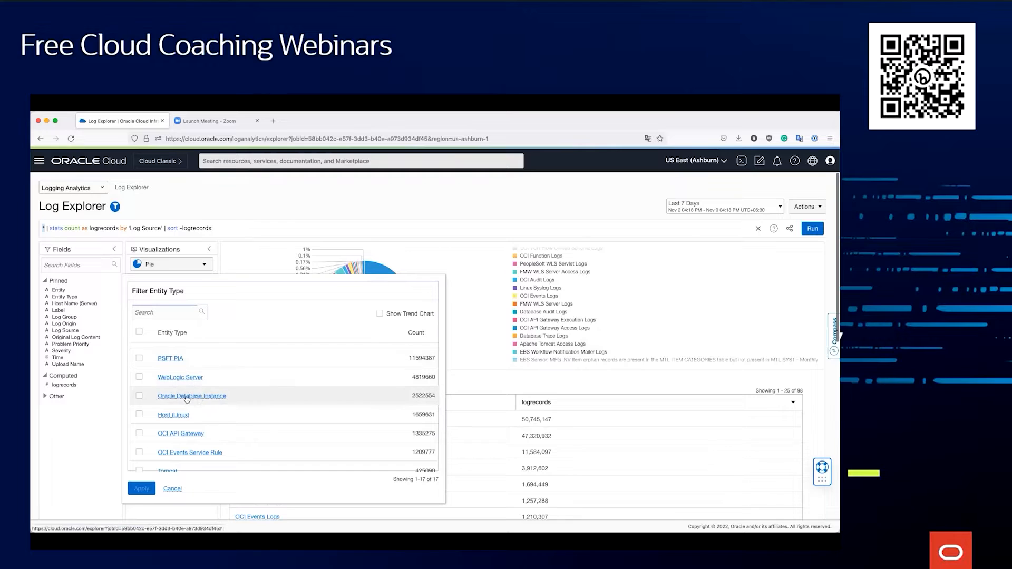
left_click(172, 488)
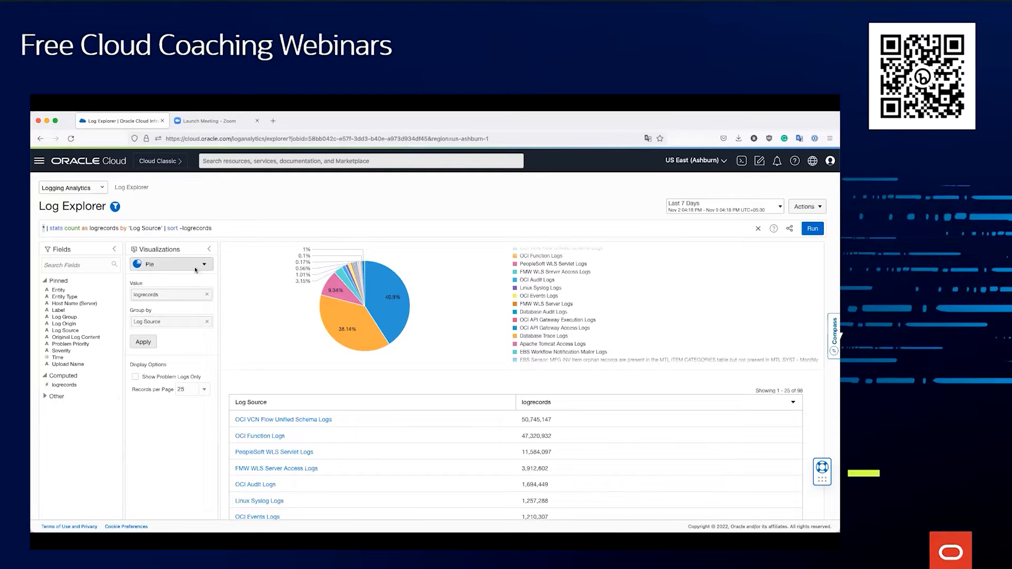
- Apply the Entity Type = Oracle Database Instance filter, run it, and review the Log Source table
left_click(204, 263)
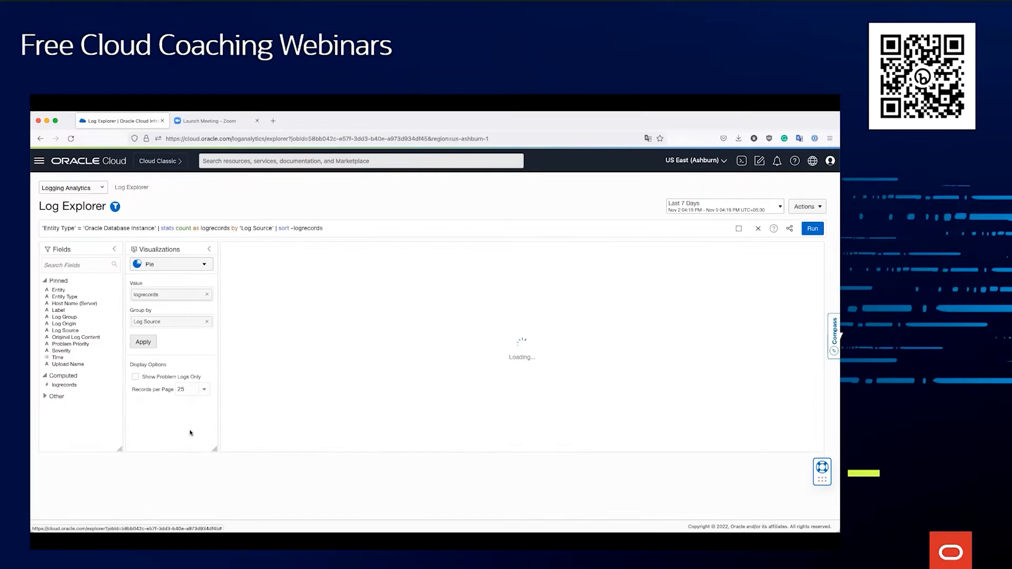
left_click(812, 227)
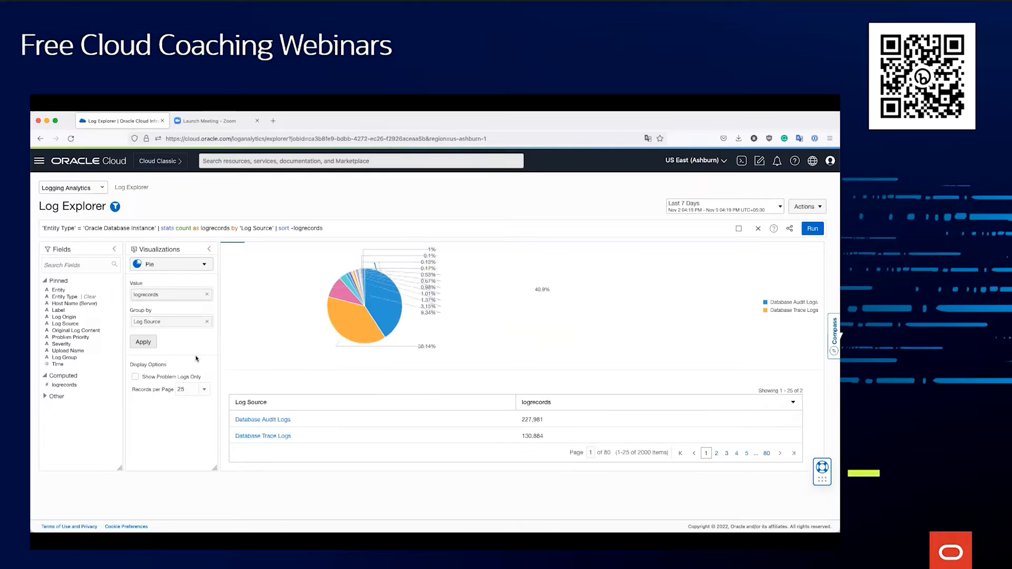
left_click(812, 228)
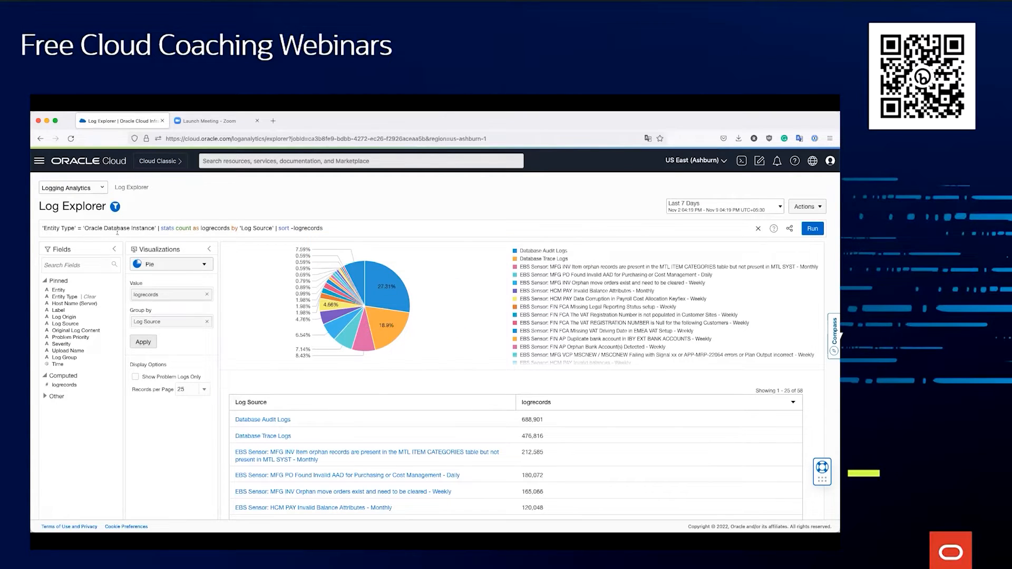
mouse_move(390, 405)
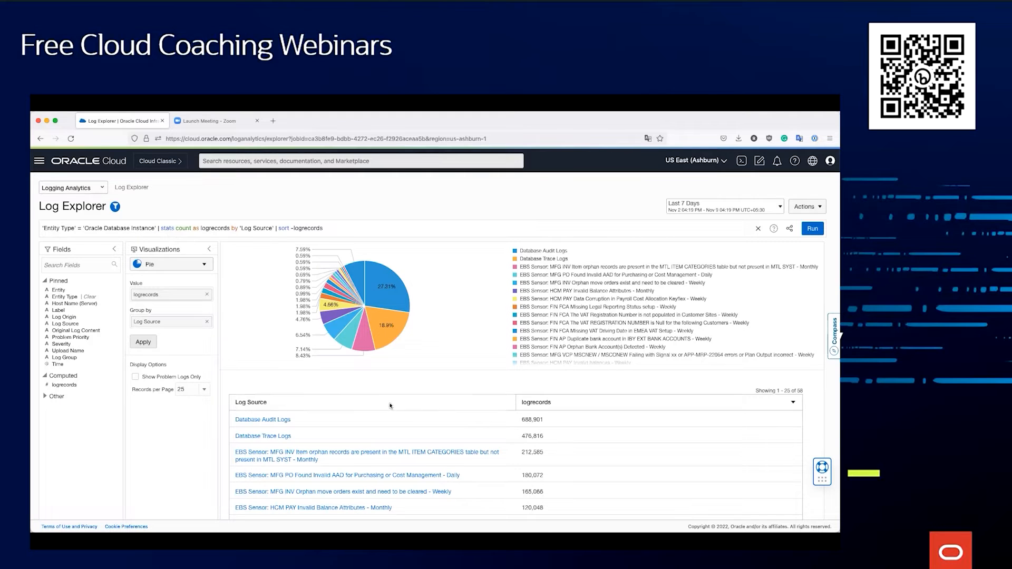
scroll("down", 3)
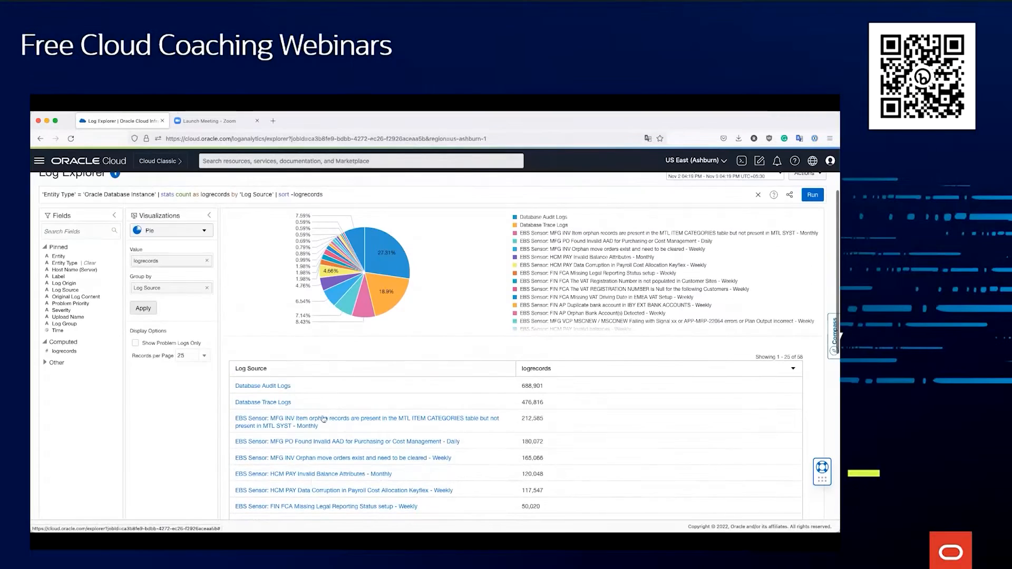
scroll("up", 3)
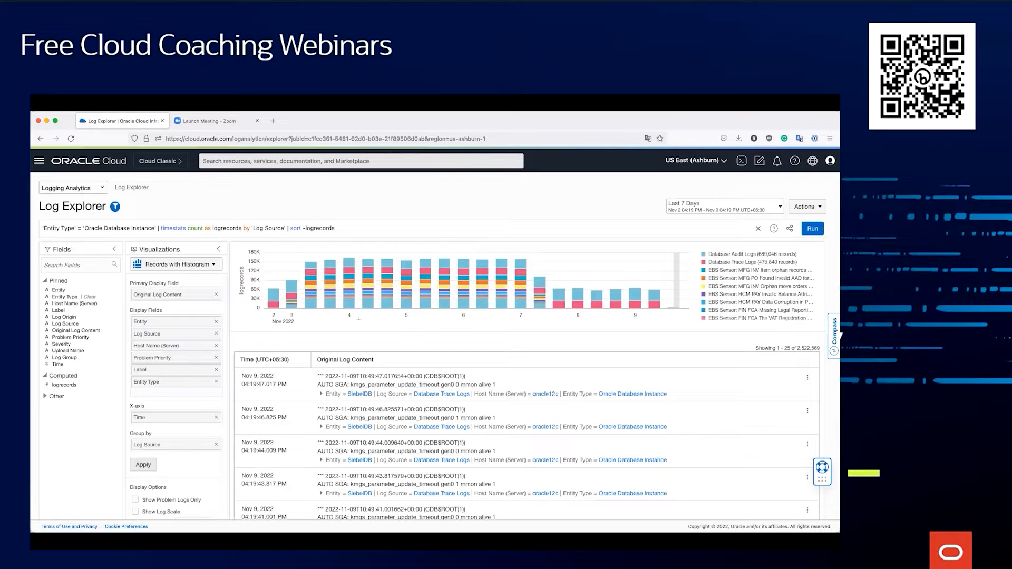
mouse_move(533, 311)
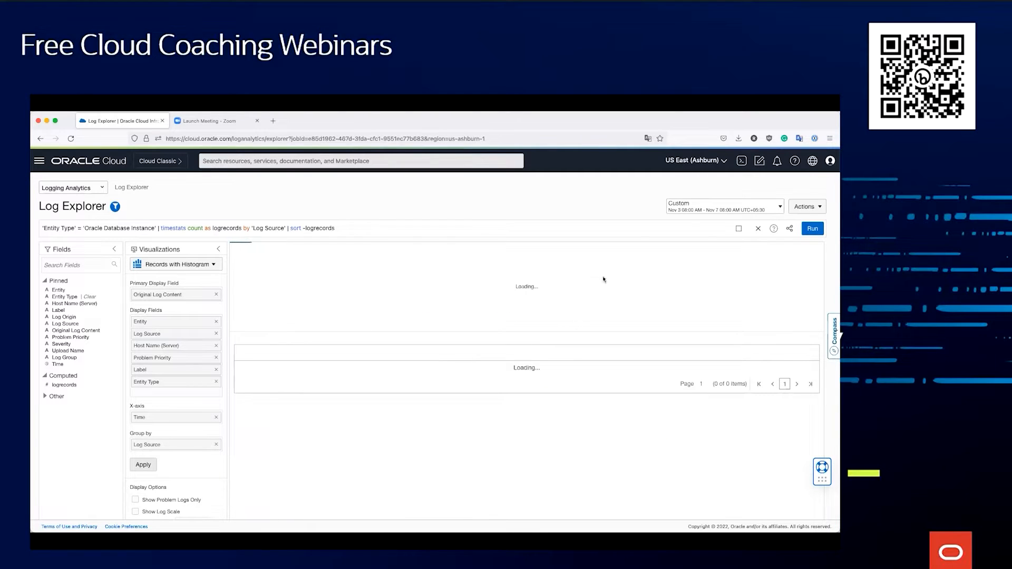
- Run the Records with Histogram view over the custom Nov 3–7, 2022 time range
left_click(812, 227)
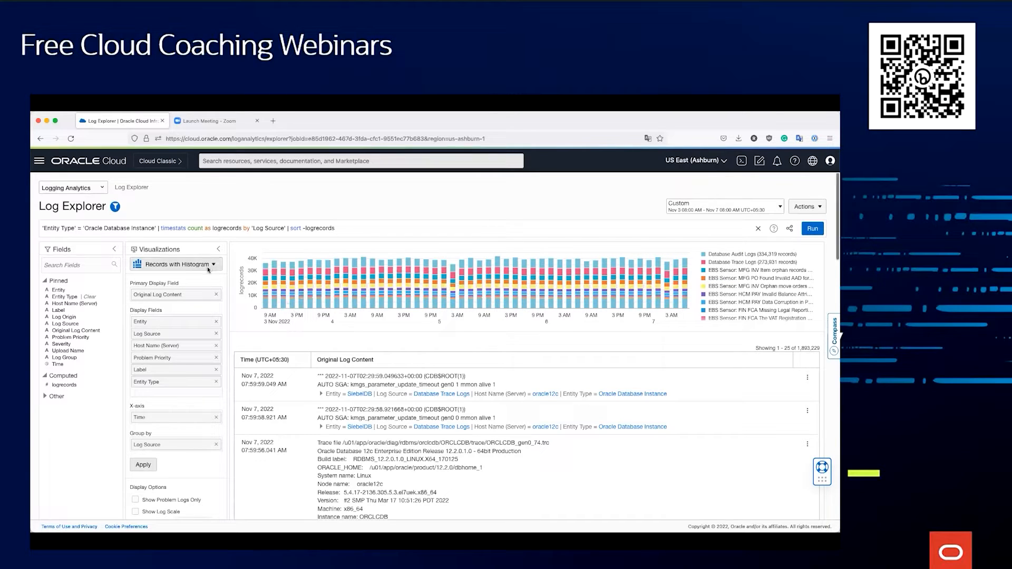
- Switch the visualization to Cluster so the database records are grouped into log clusters
left_click(217, 263)
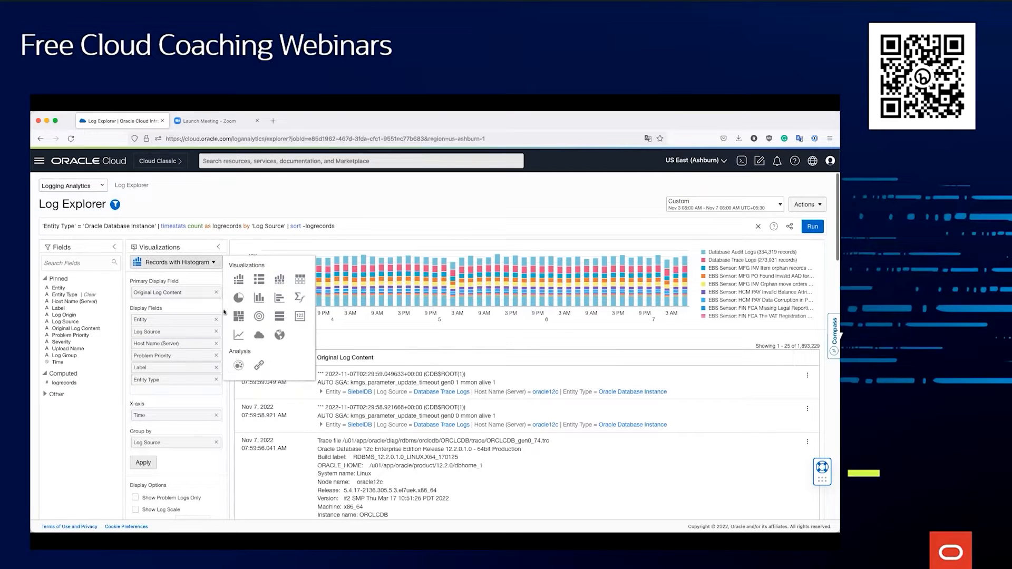
mouse_move(239, 366)
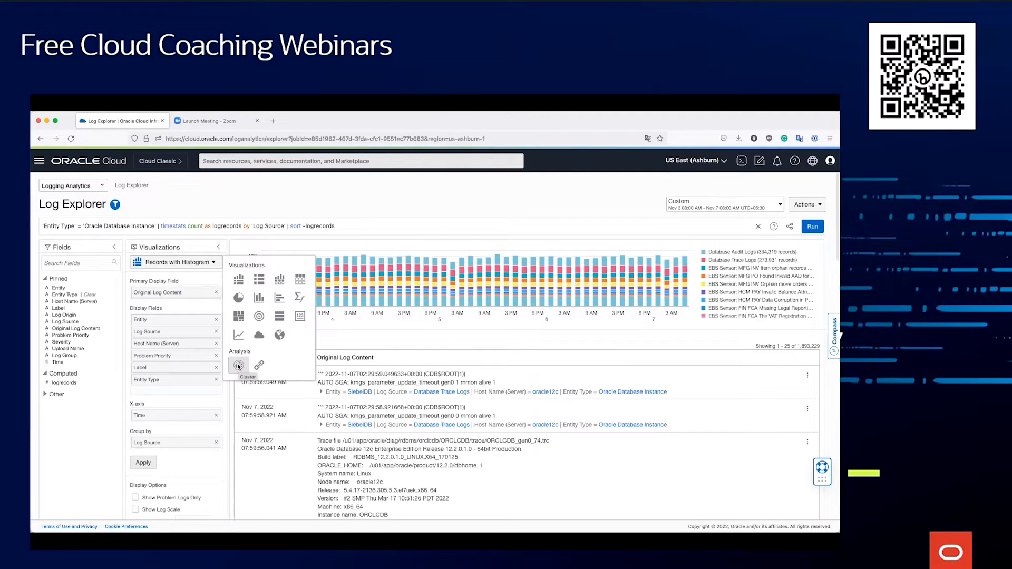
left_click(238, 366)
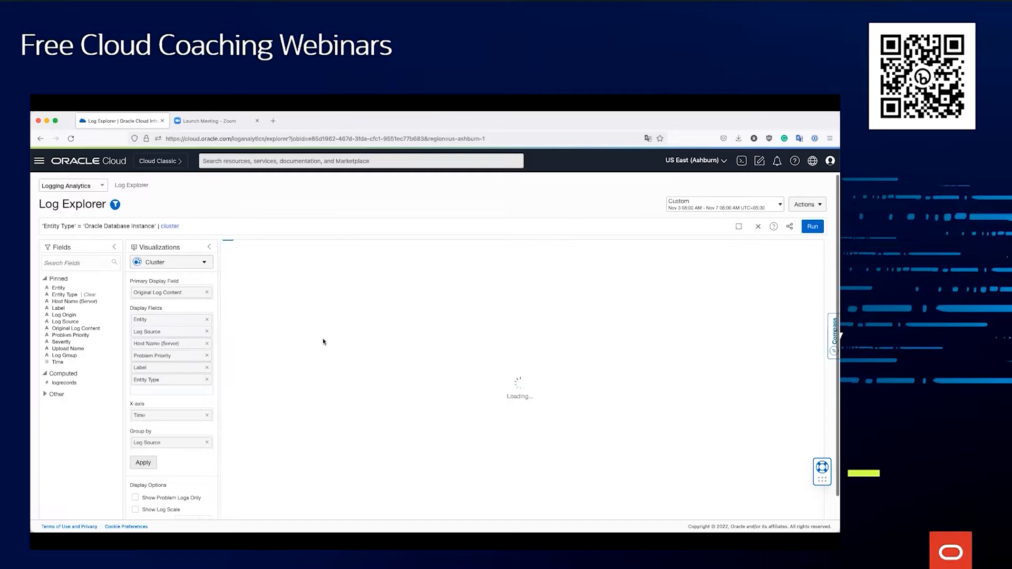
left_click(811, 228)
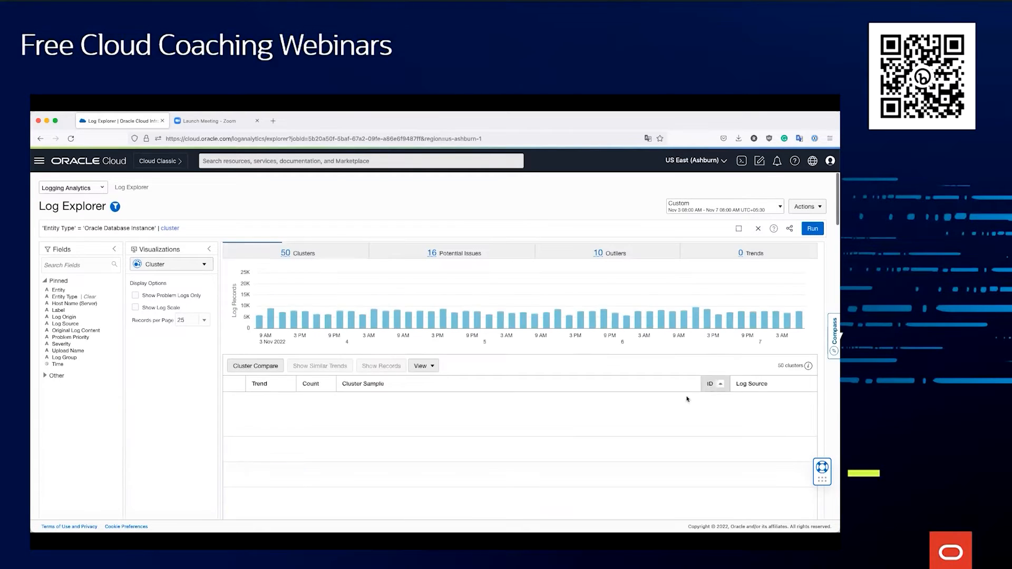
left_click(812, 228)
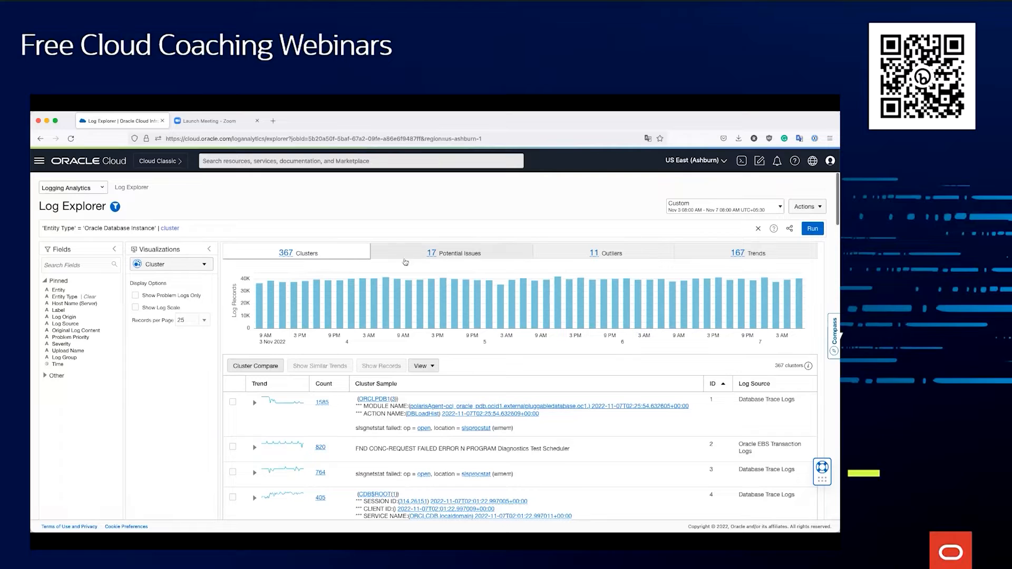
- Review the Potential Issues, Outliers and Trends tabs, ending on the 17 potential-issue clusters
left_click(453, 252)
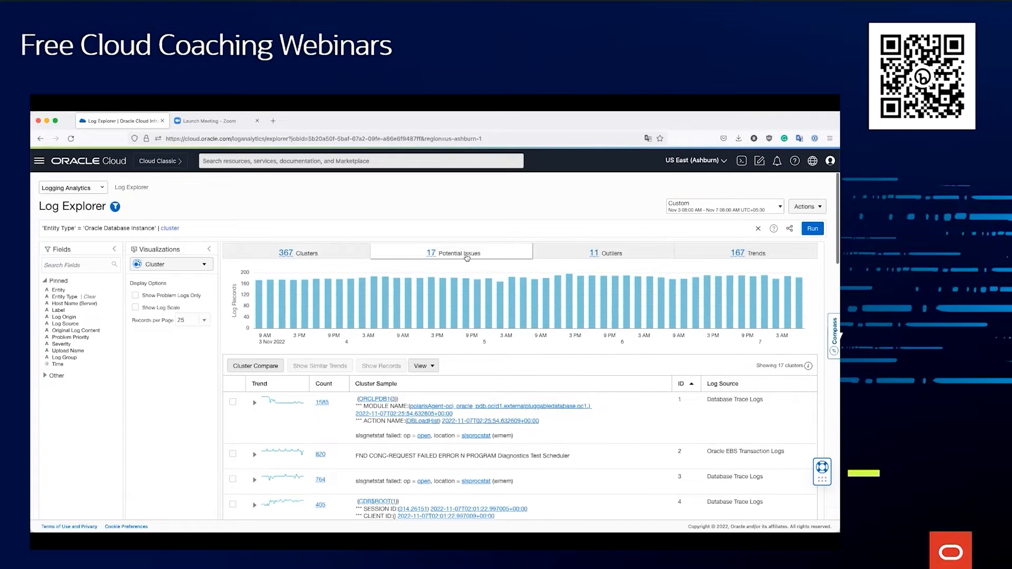
mouse_move(464, 257)
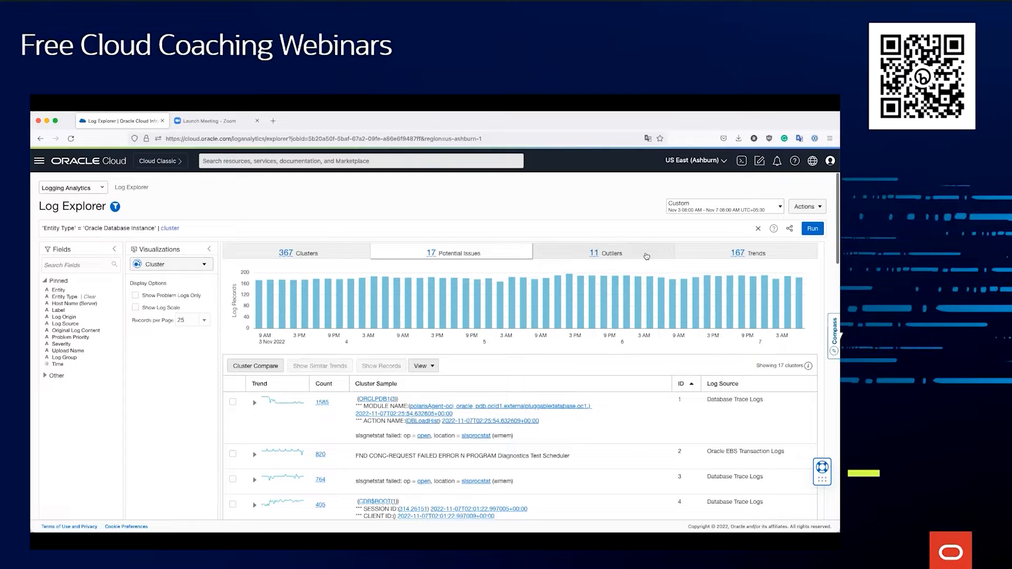
left_click(608, 252)
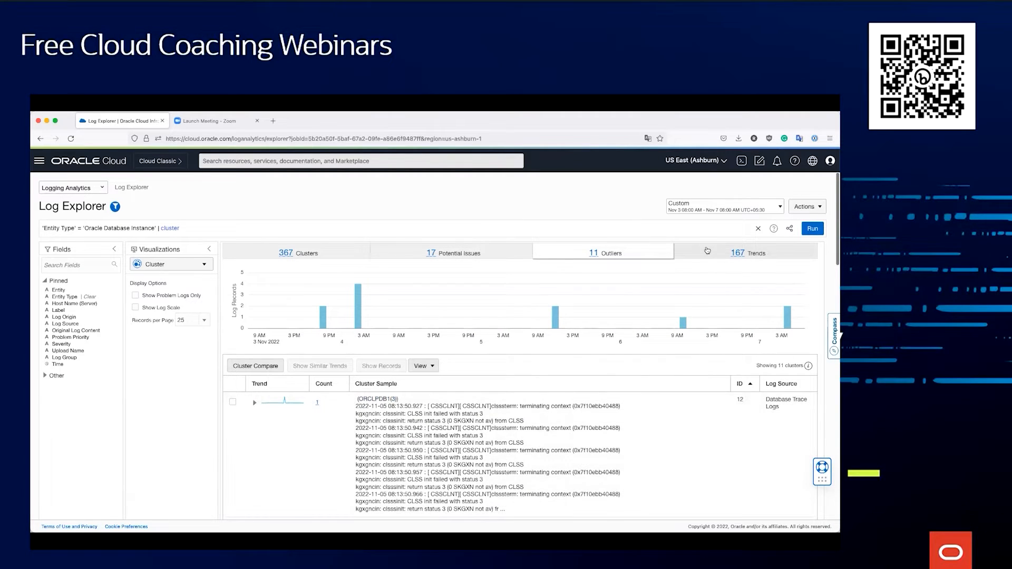
left_click(737, 252)
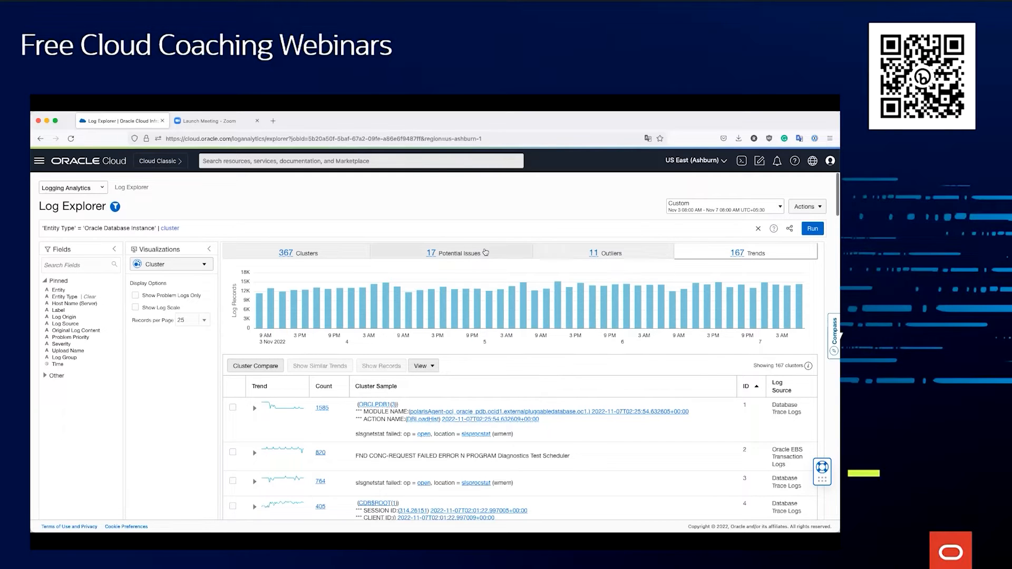
left_click(450, 252)
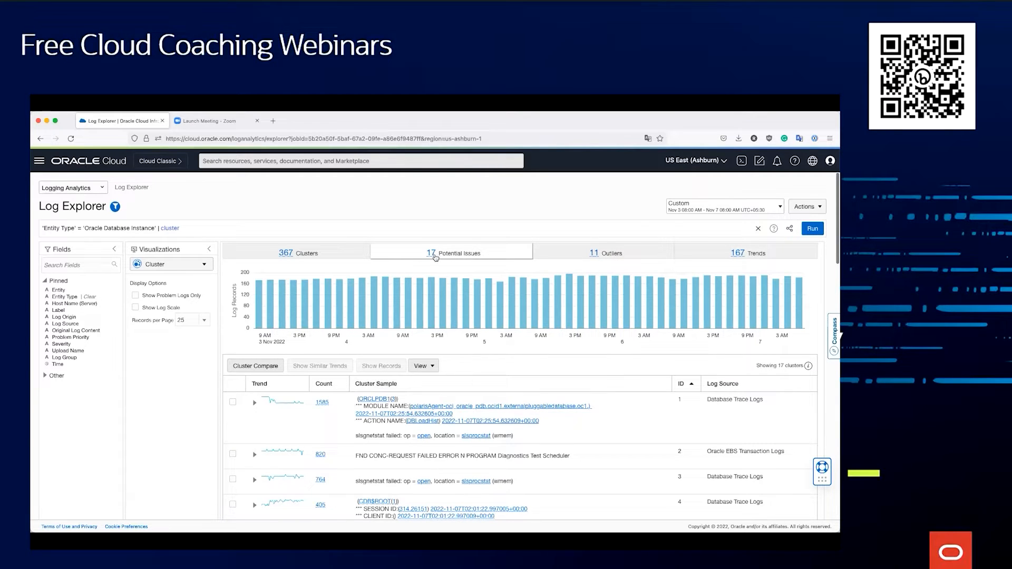
mouse_move(452, 252)
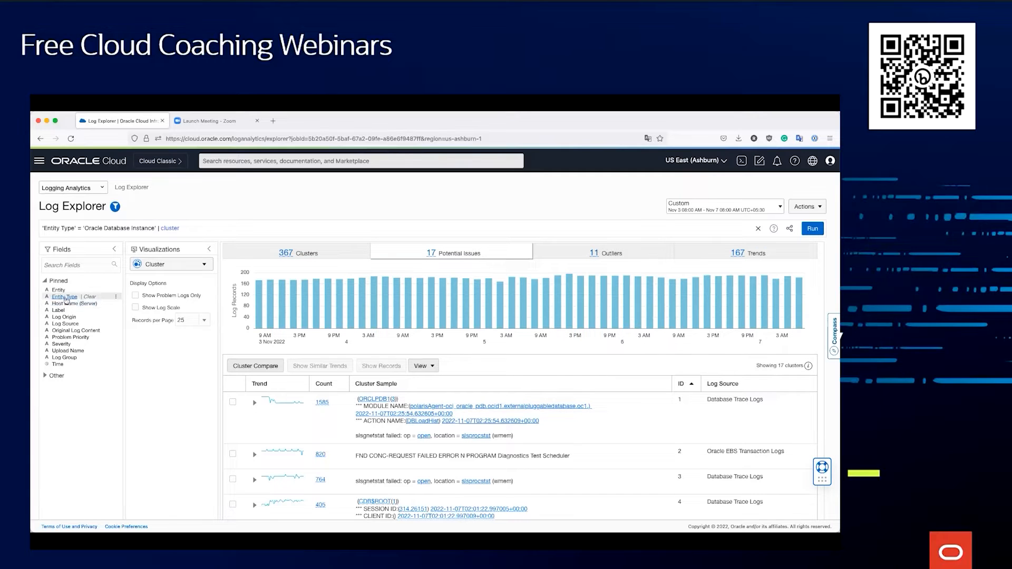
left_click(65, 324)
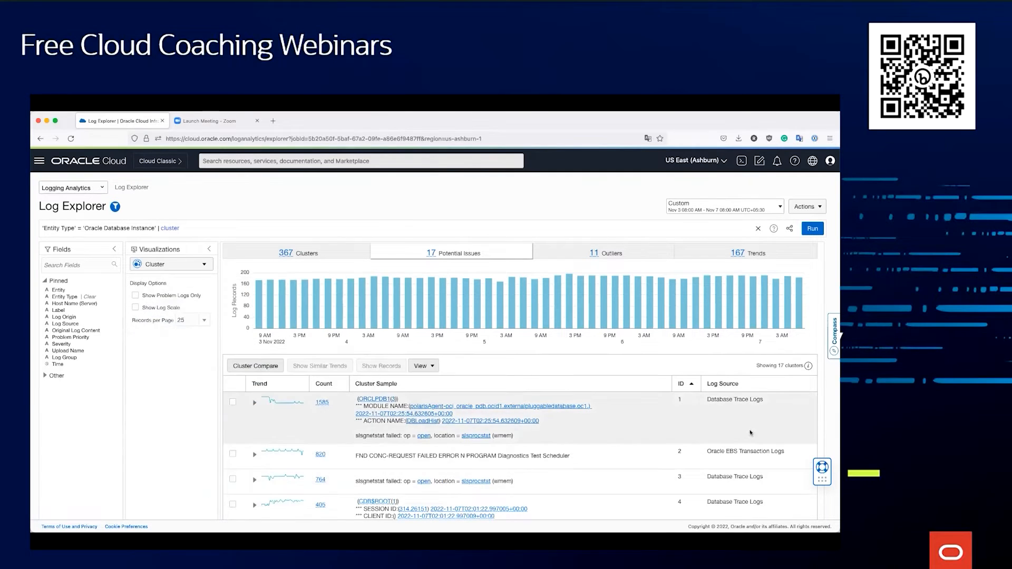
scroll("down", 3)
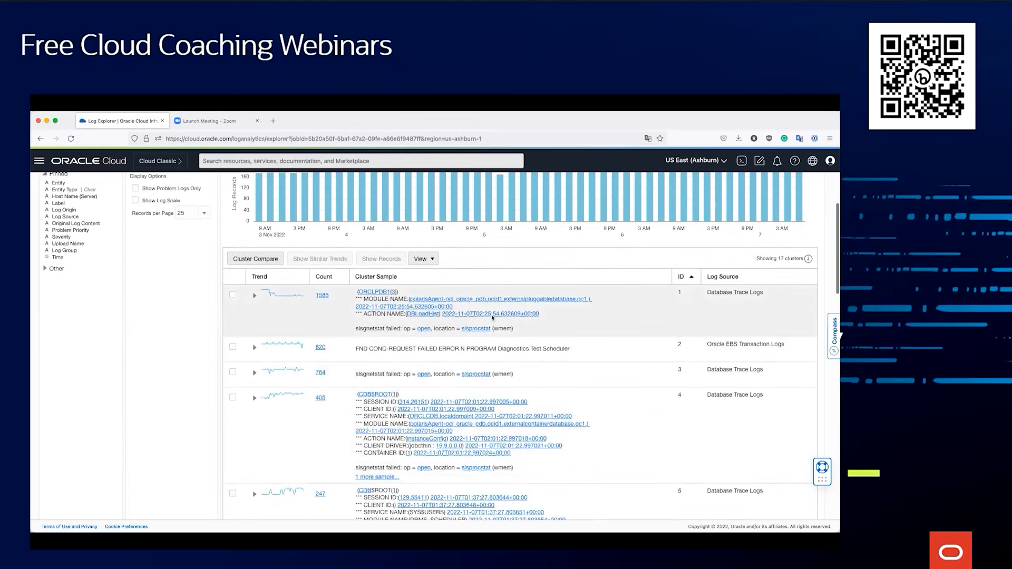
scroll("down", 3)
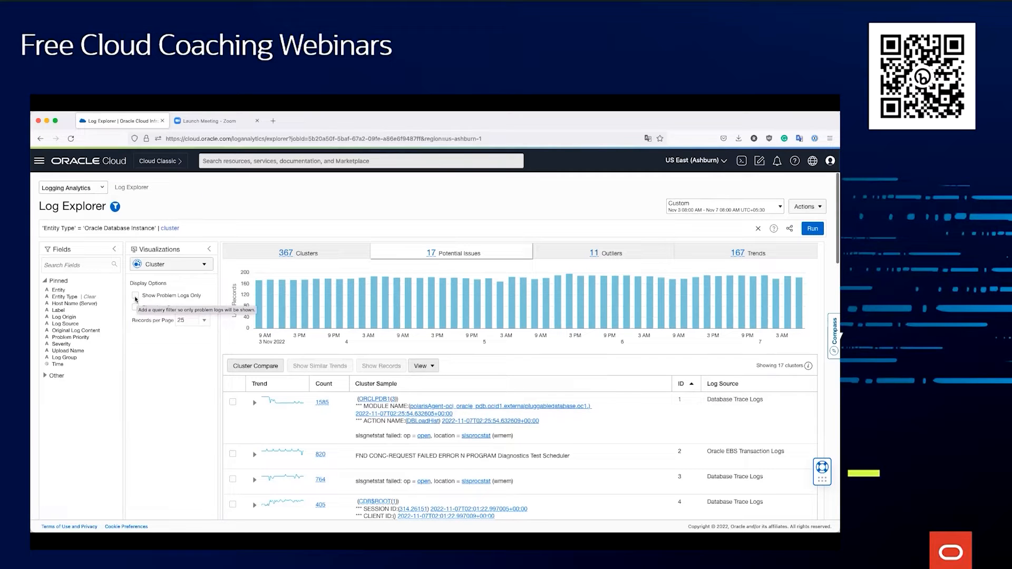
- Enable Show Problem Logs Only, view the Potential Issues clusters, and set the range to Last 7 Days
left_click(135, 295)
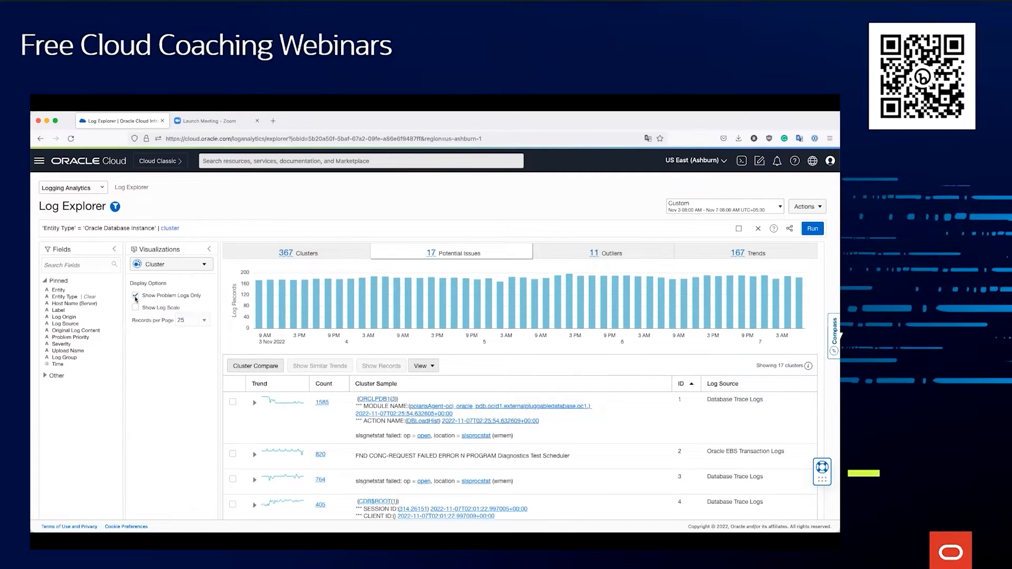
left_click(135, 296)
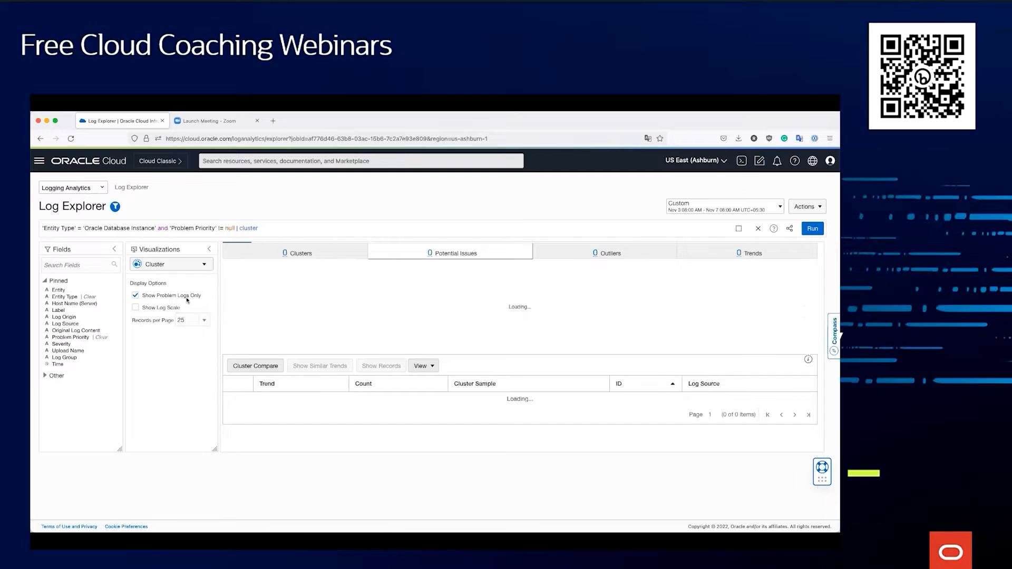
left_click(812, 228)
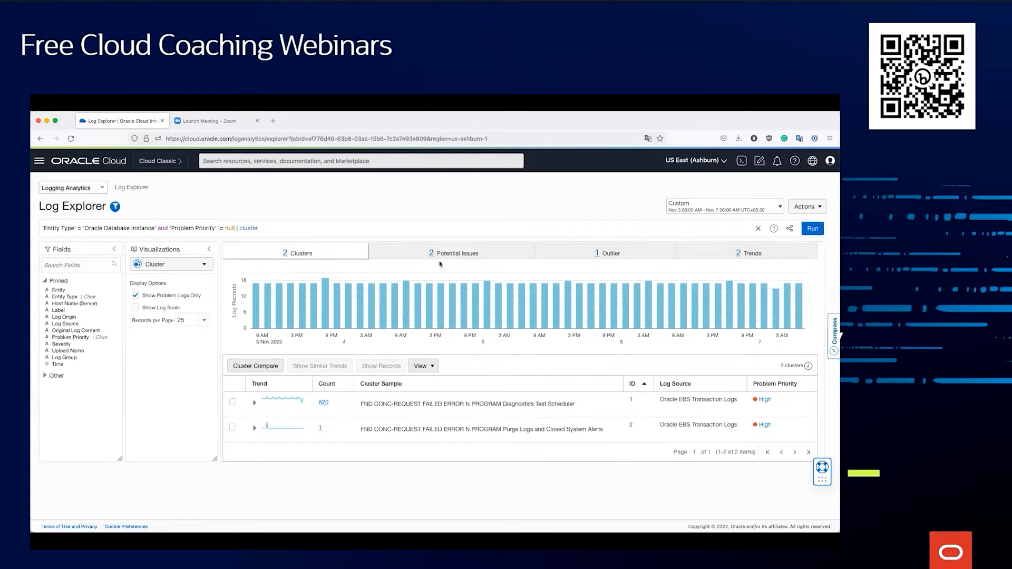
left_click(453, 252)
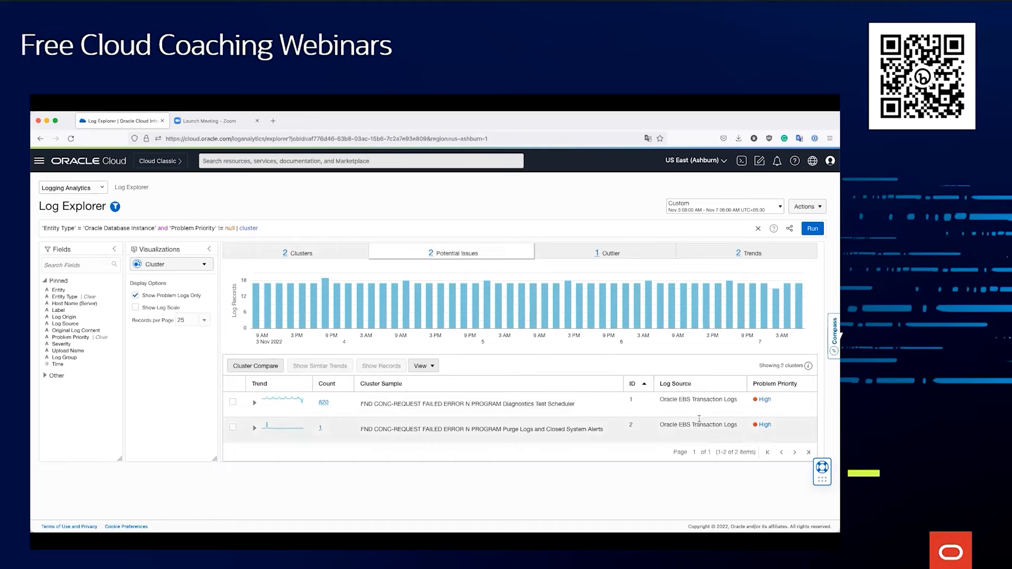
mouse_move(495, 398)
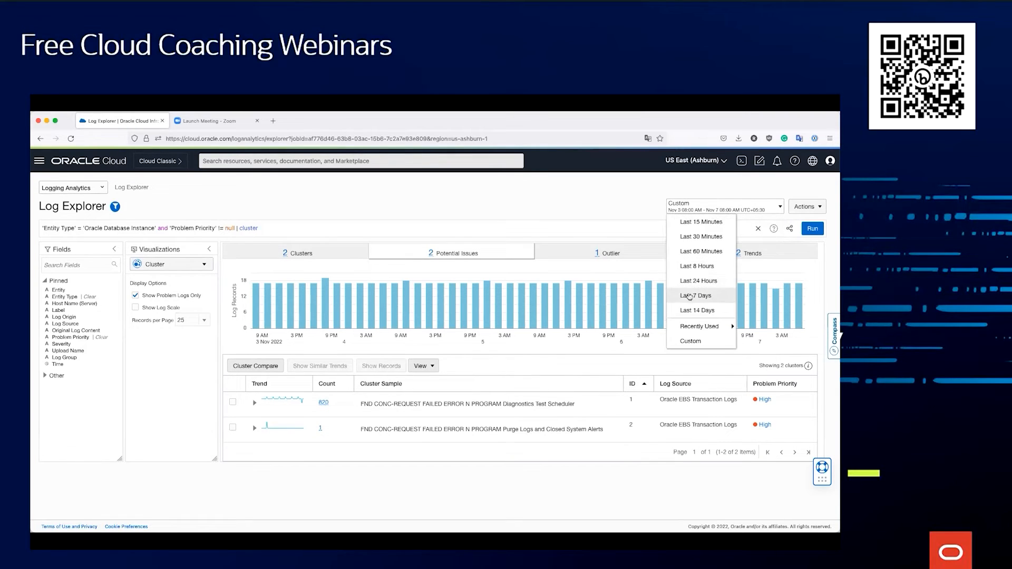
left_click(694, 295)
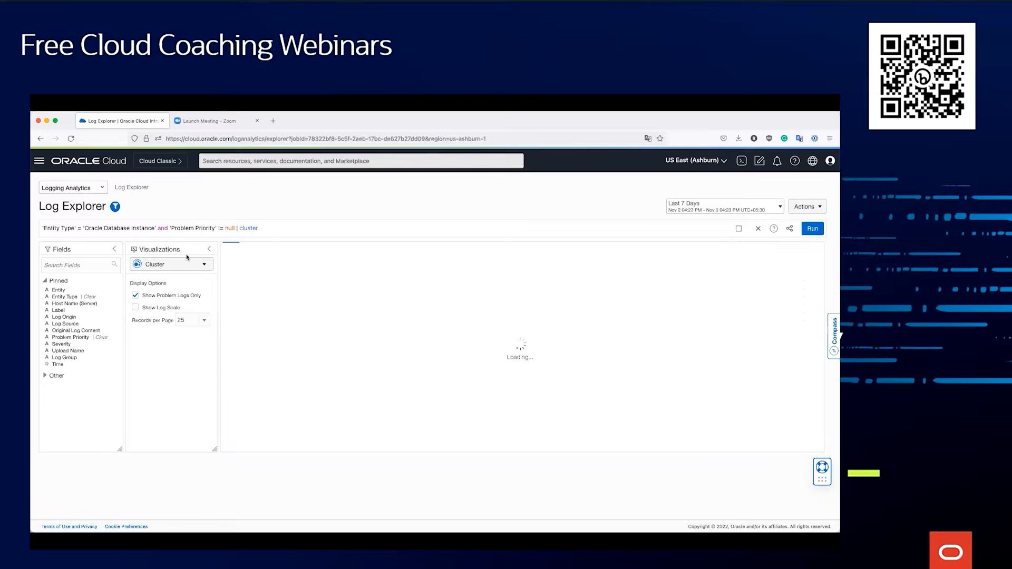
- Return to Records with Histogram and expand the Other fields to pick Error ID for grouping
left_click(812, 228)
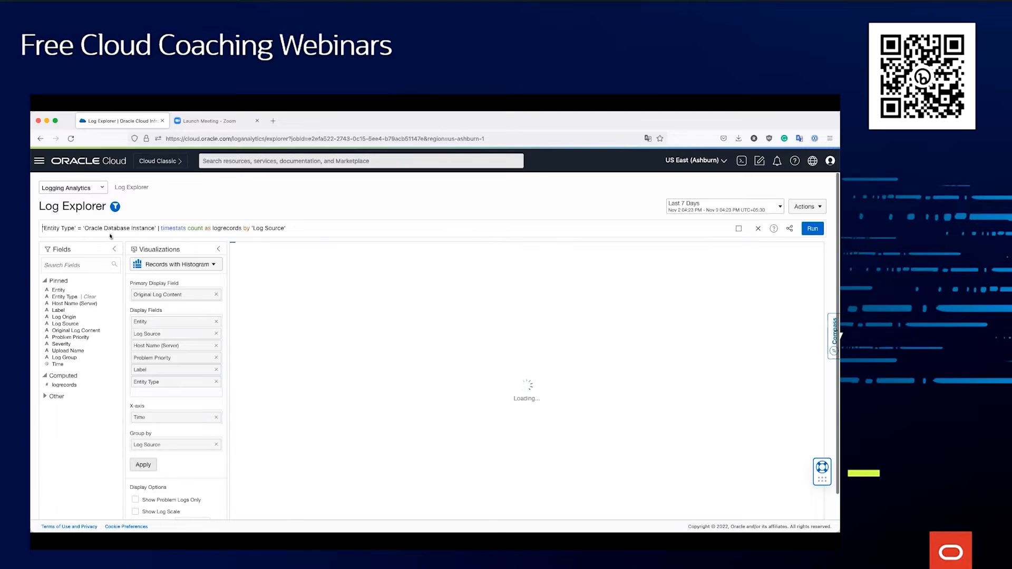
left_click(811, 228)
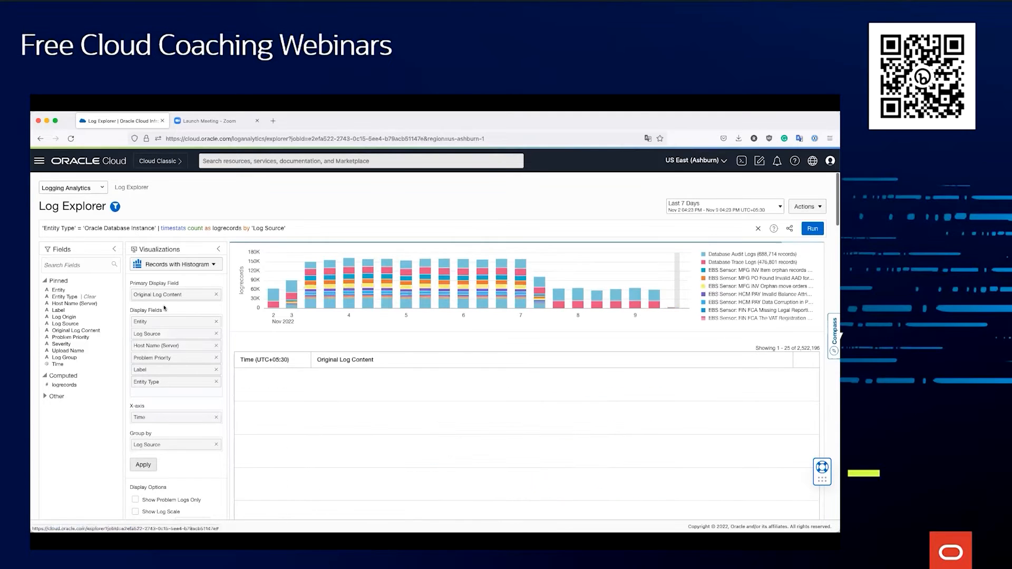
left_click(812, 228)
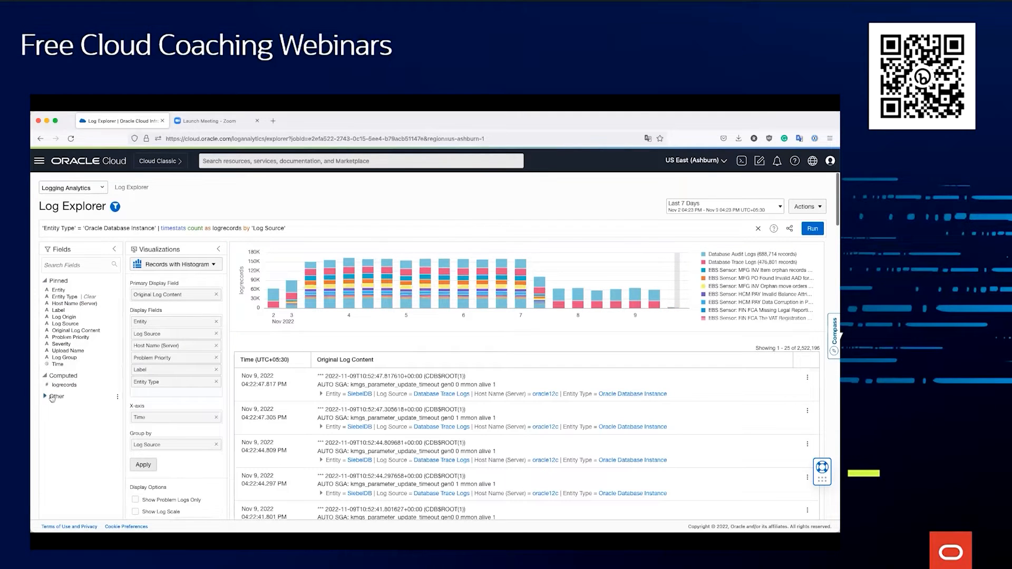
left_click(56, 395)
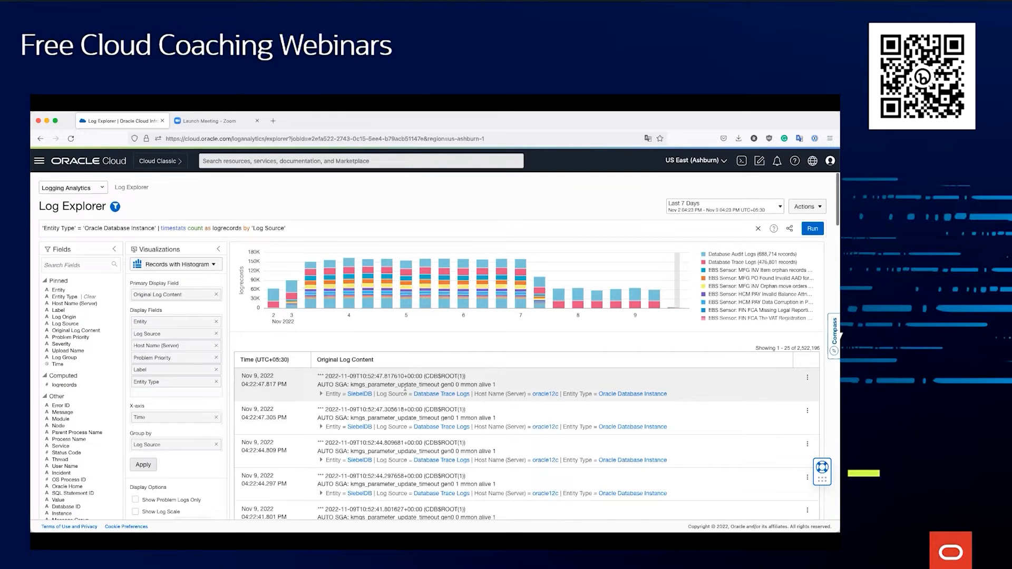
double_click(381, 385)
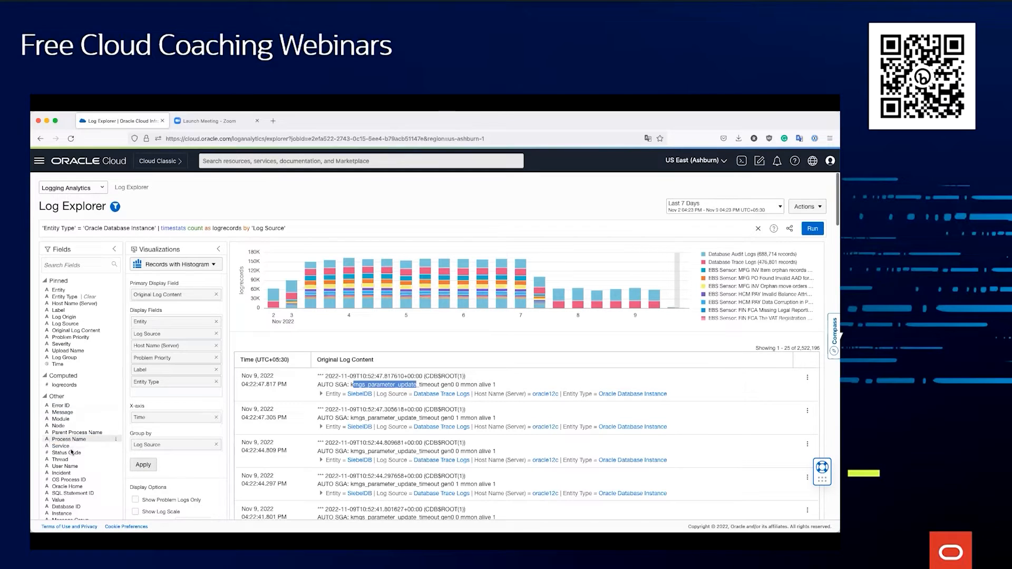
scroll("down", 3)
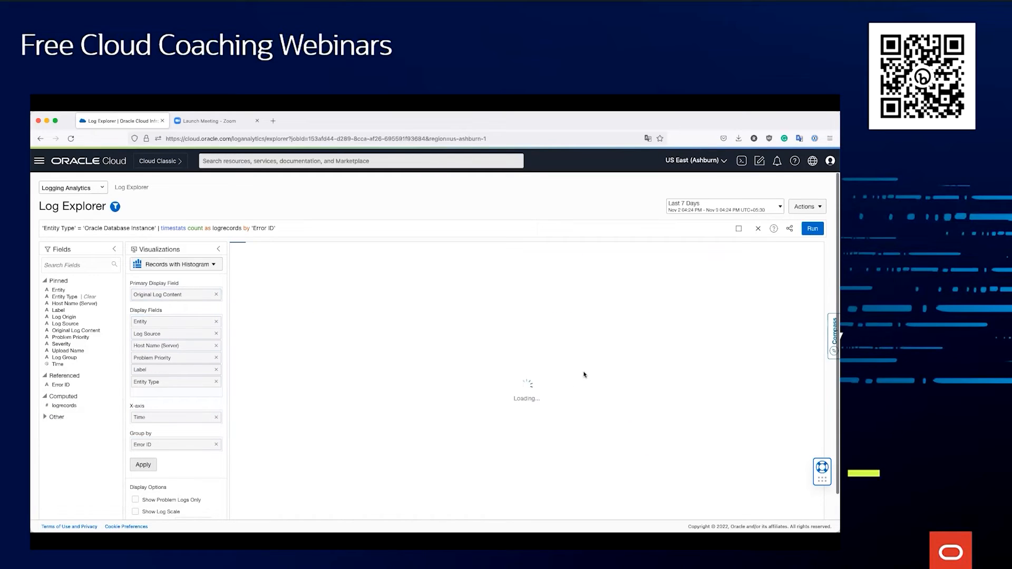
- Apply Group by Error ID, charting records as ora-12012 and ora-16960
left_click(812, 228)
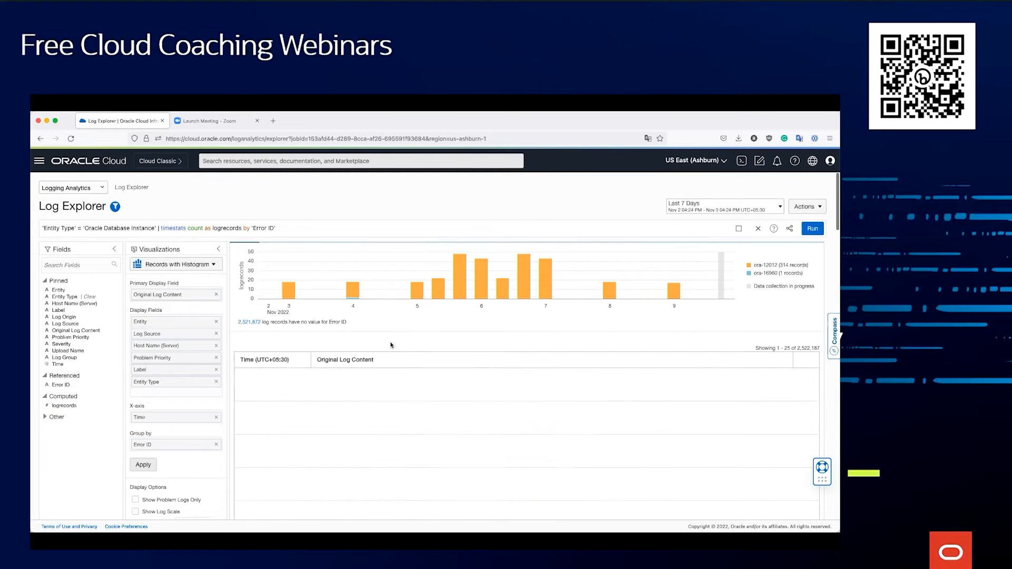
left_click(812, 228)
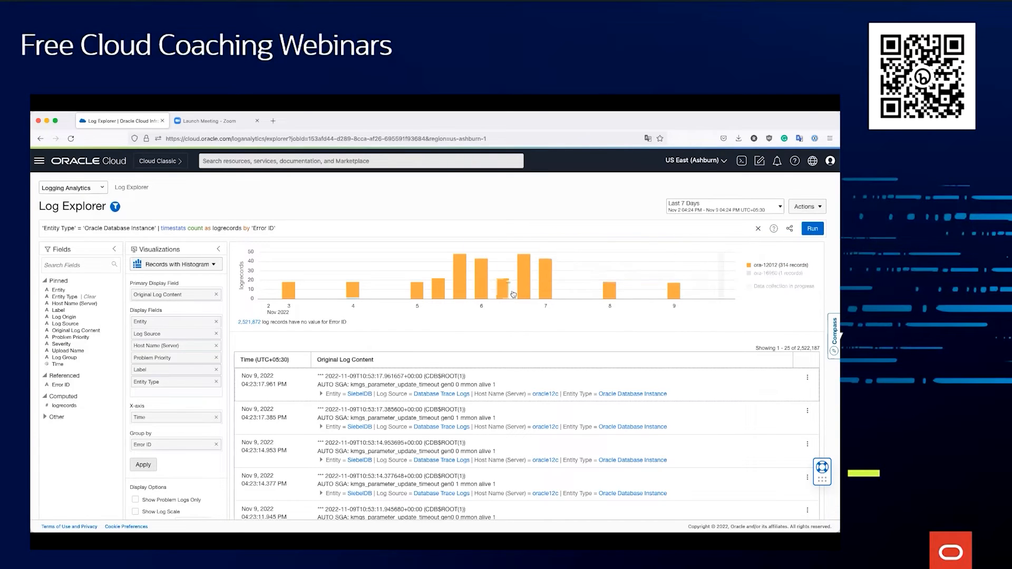
mouse_move(678, 292)
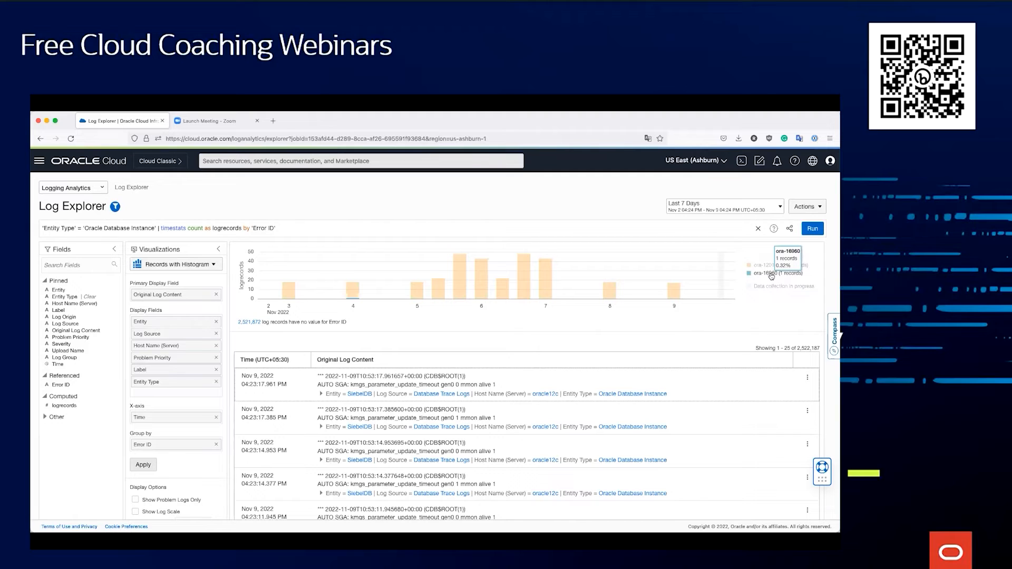
mouse_move(349, 302)
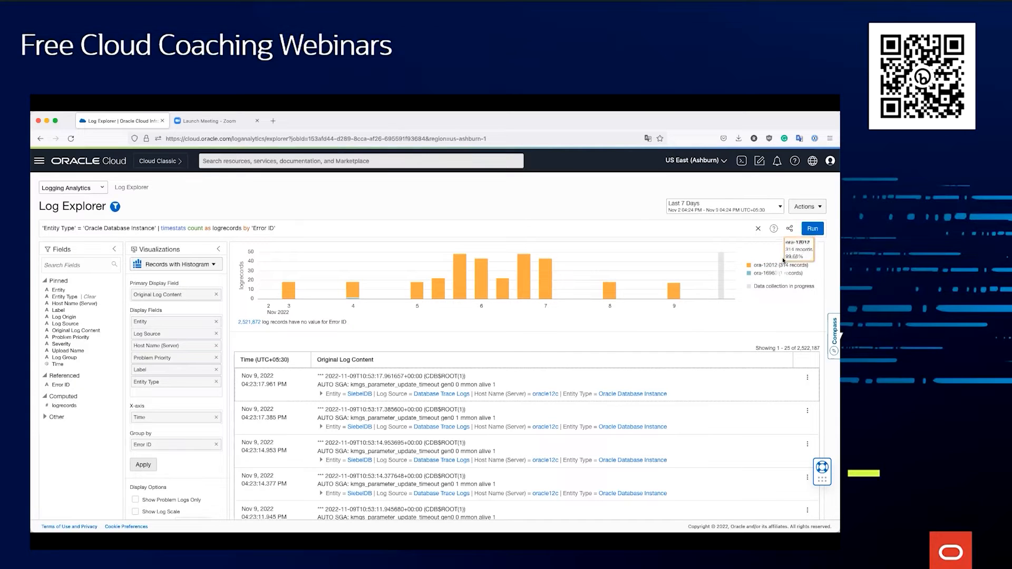
mouse_move(756, 320)
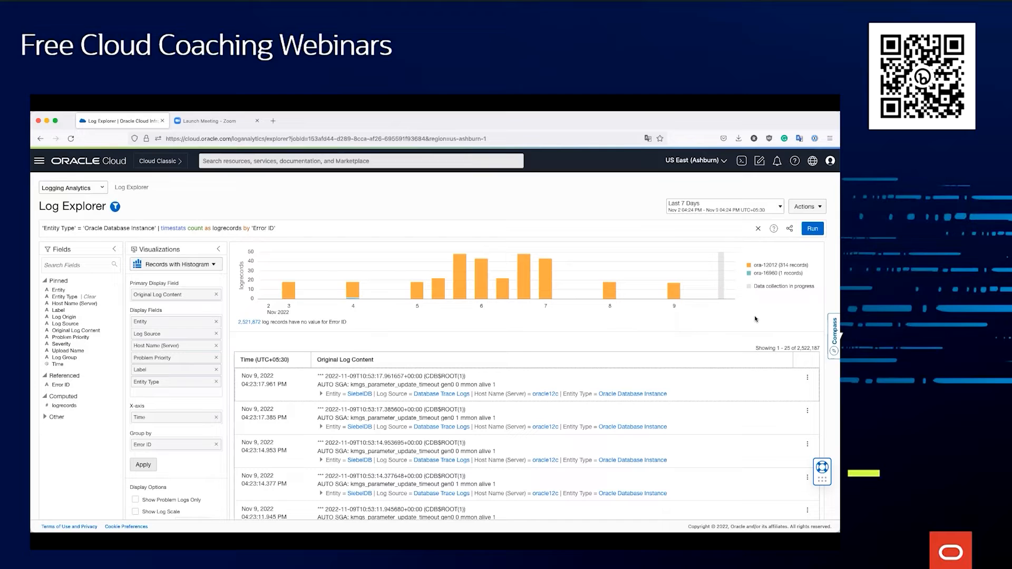
mouse_move(510, 341)
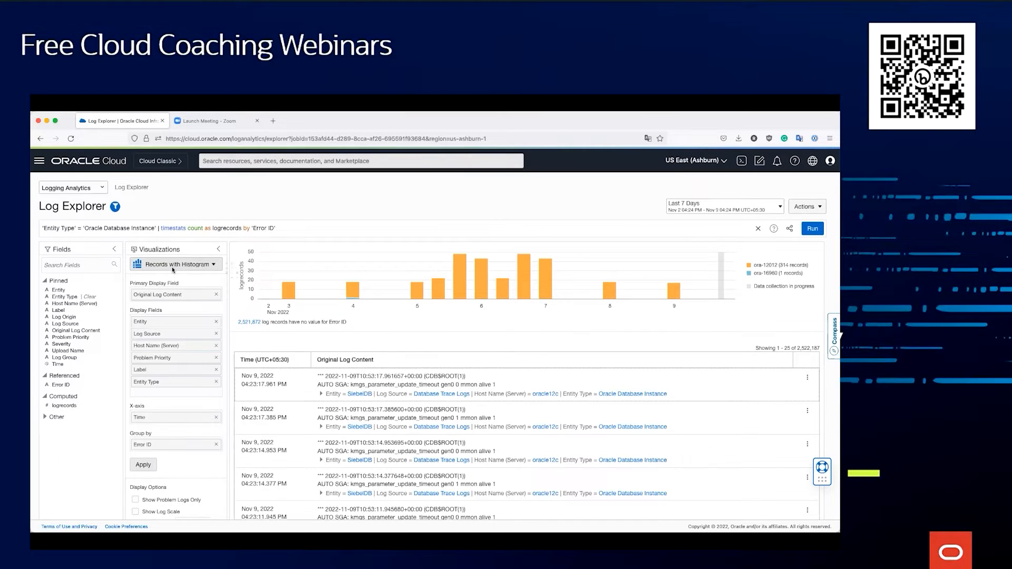
left_click(175, 263)
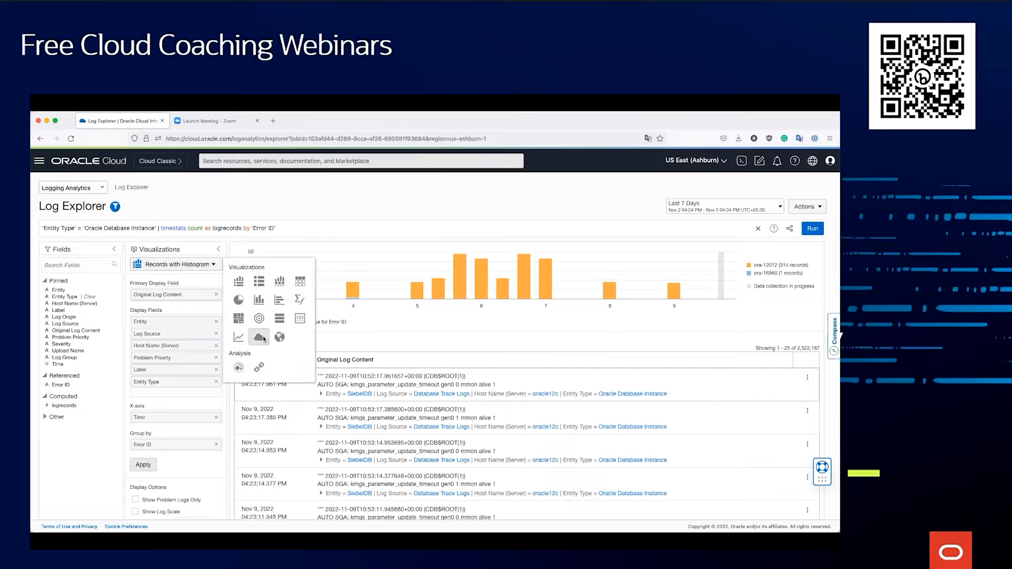
left_click(258, 337)
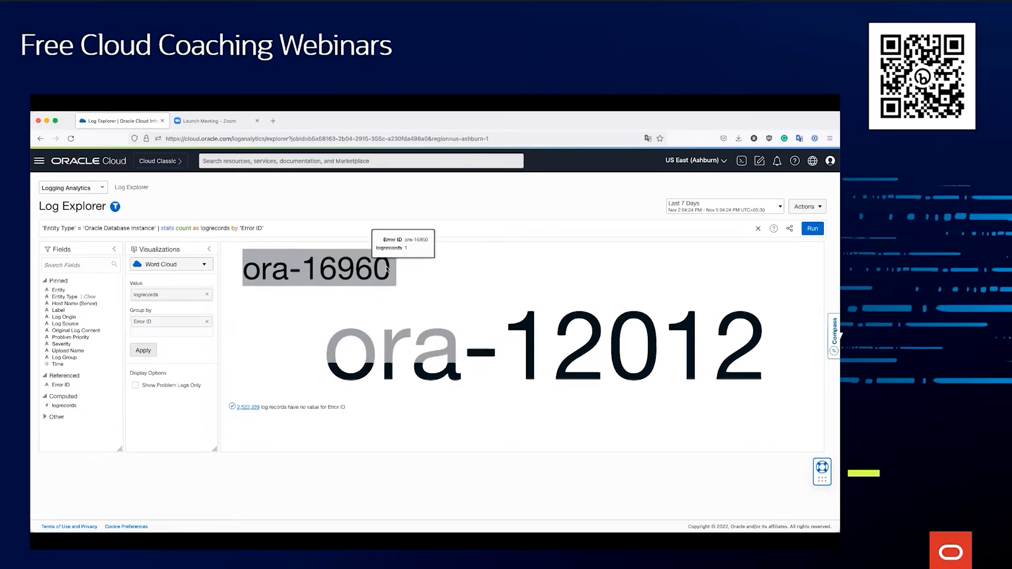
mouse_move(503, 357)
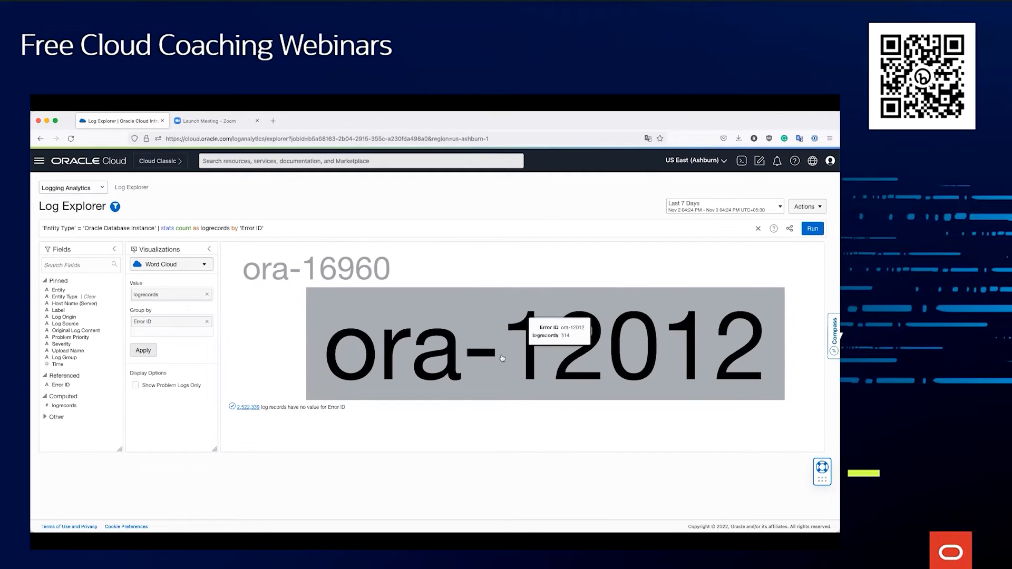
mouse_move(614, 361)
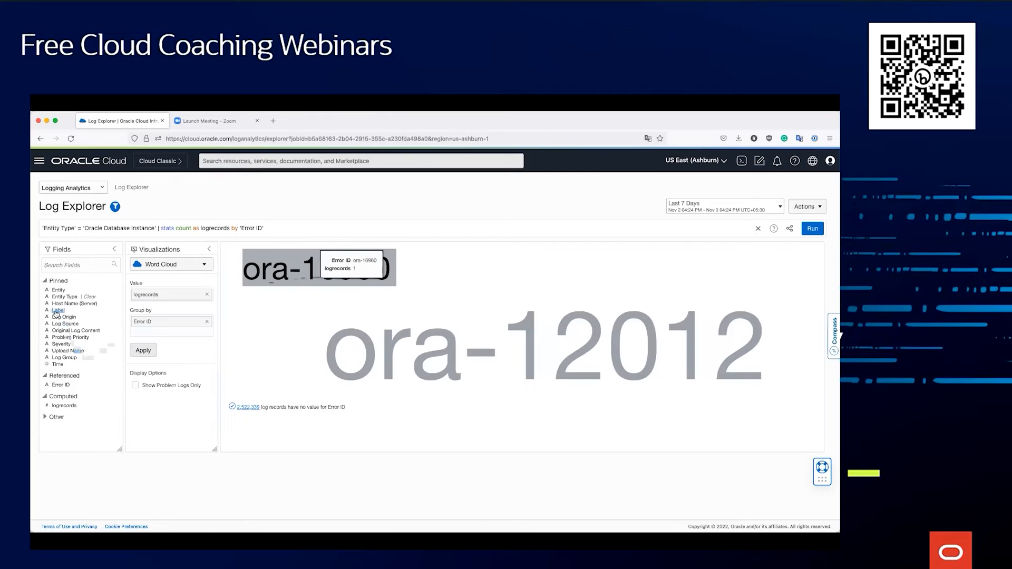
left_click(56, 310)
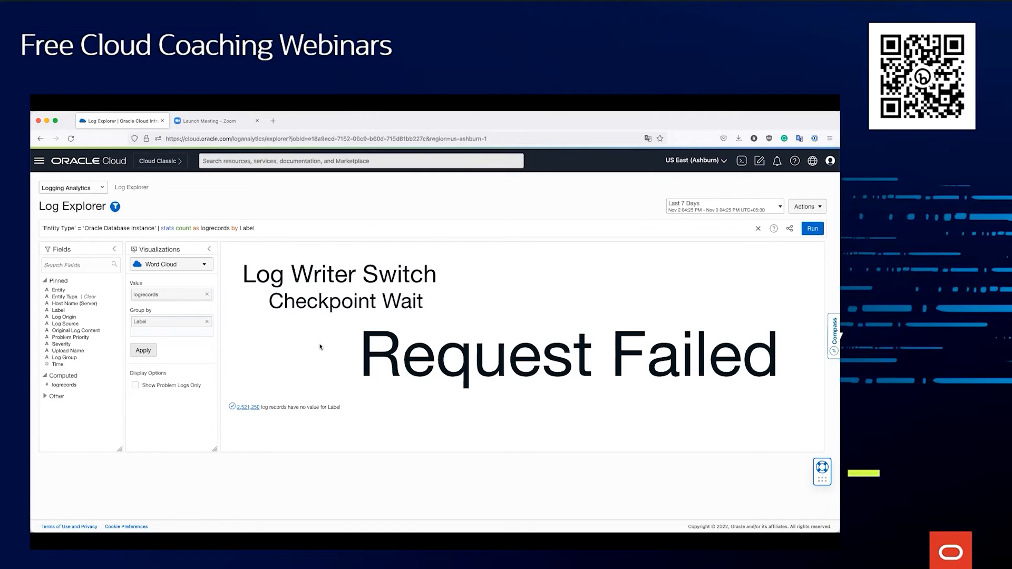
mouse_move(251, 407)
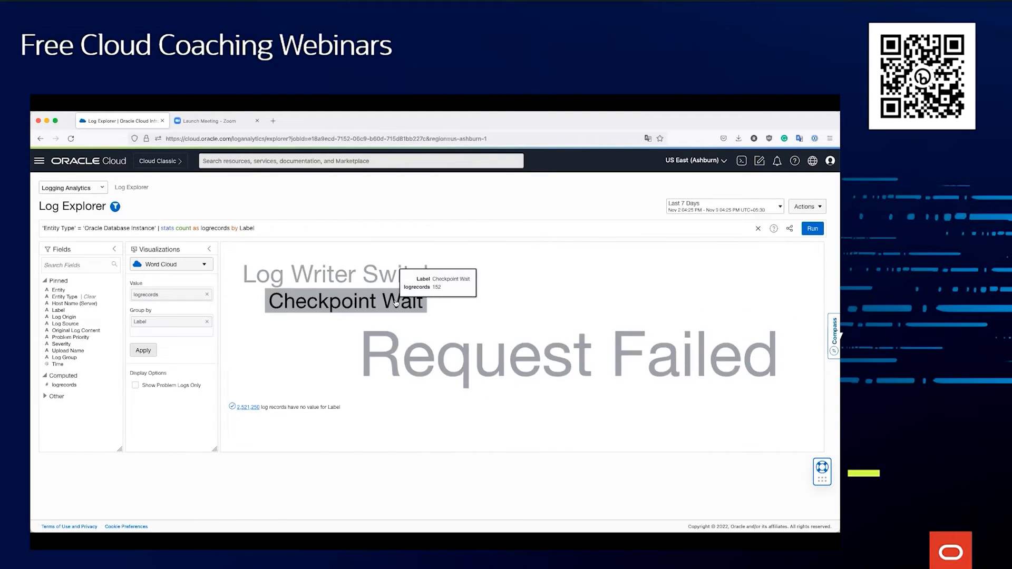
mouse_move(297, 274)
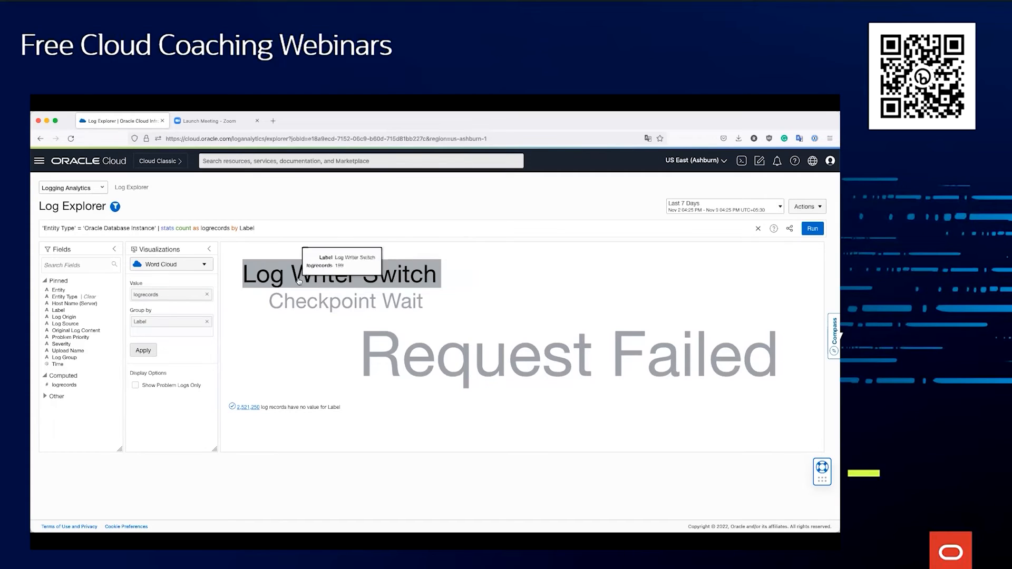
mouse_move(402, 277)
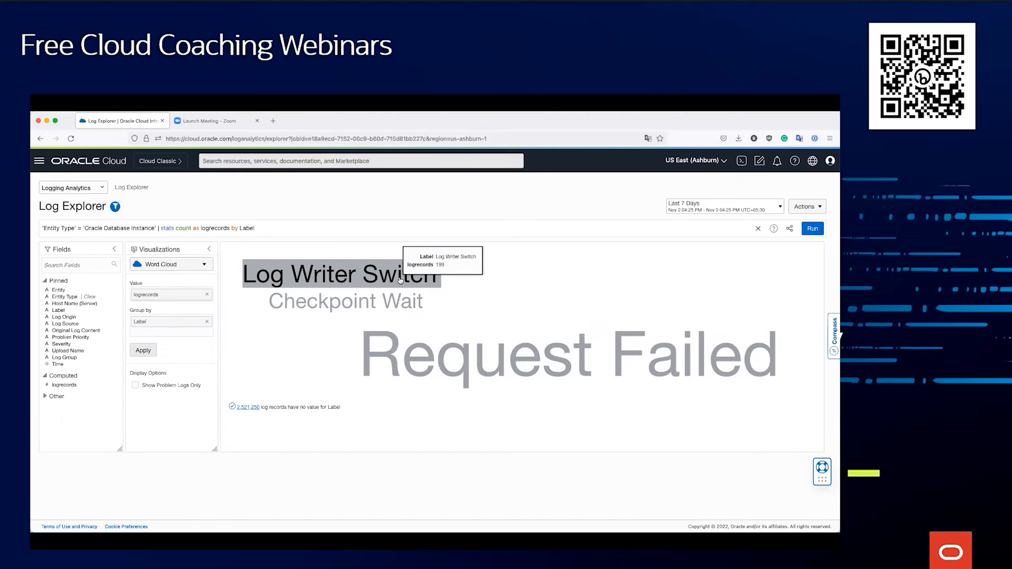
- Drill into the 'Log Writer Switch' label from the word cloud
left_click(339, 274)
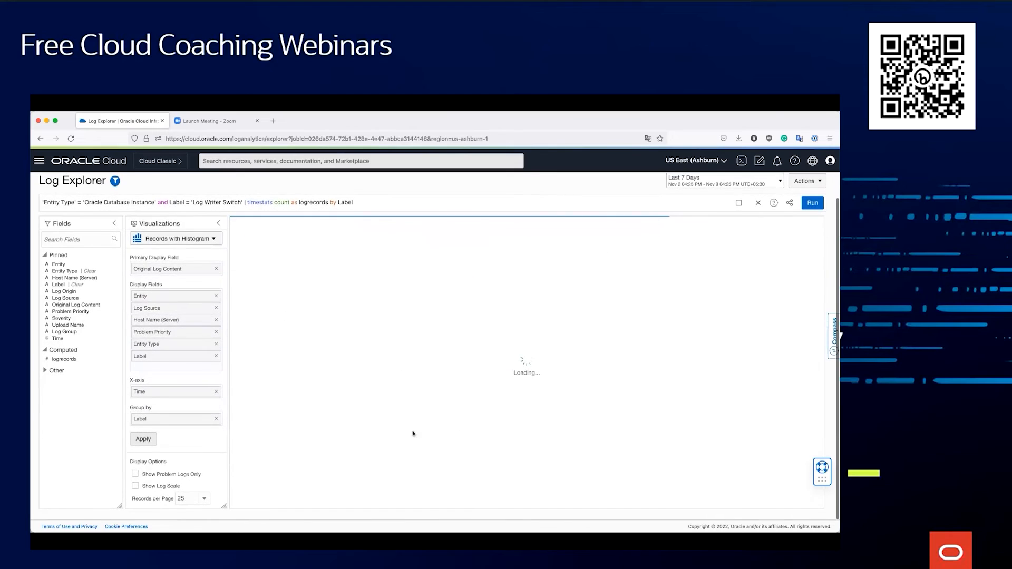
- Load the Log Writer Switch records with their histogram of switch and checkpoint-wait counts
left_click(812, 203)
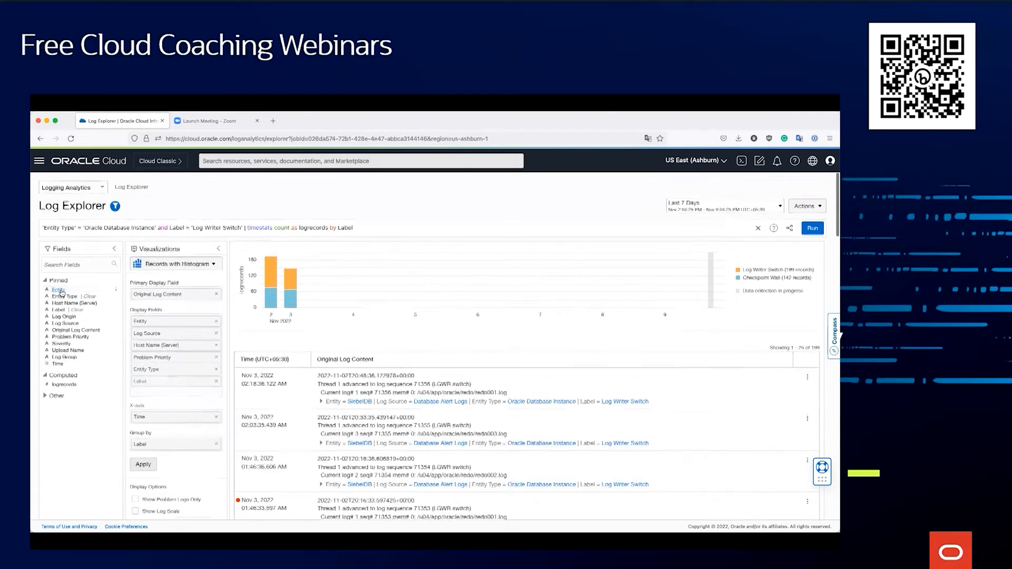
left_click(56, 288)
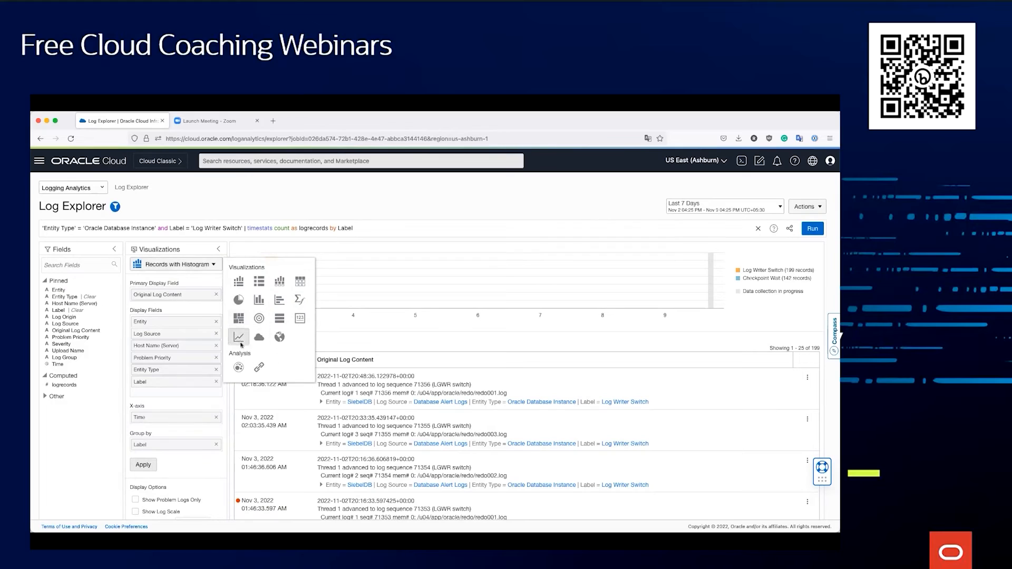
mouse_move(179, 310)
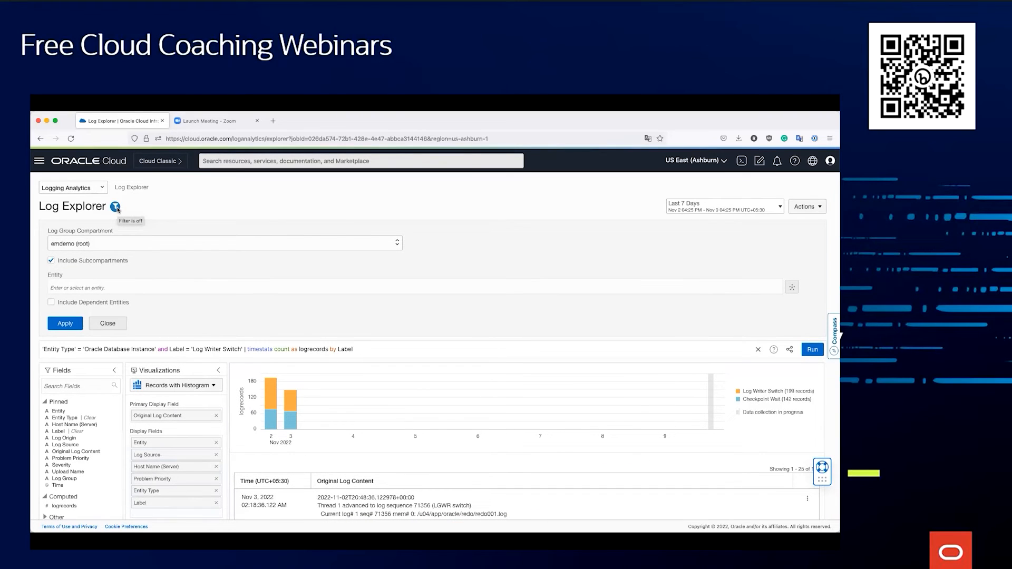
mouse_move(116, 297)
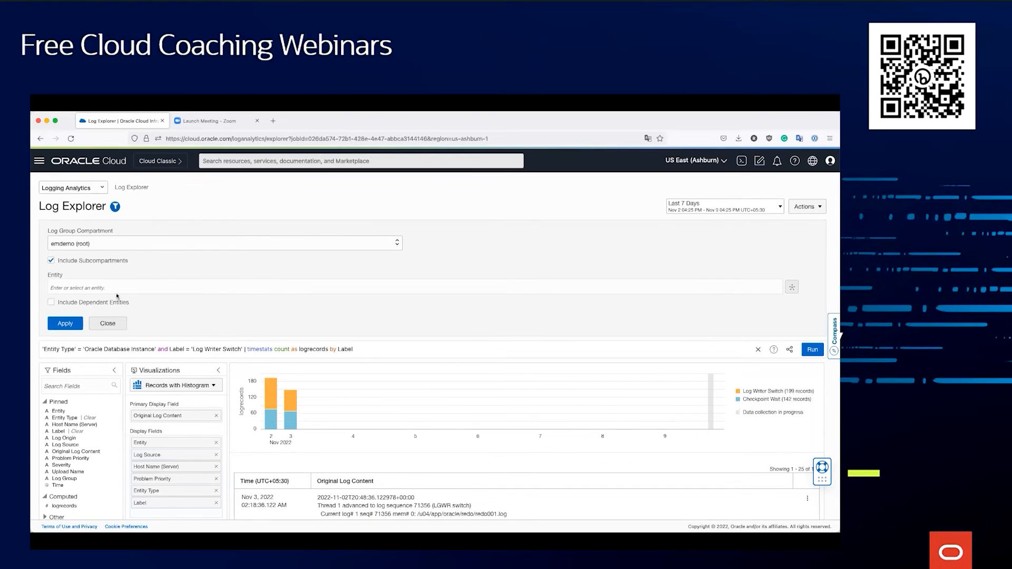
- Filter Entity on 'ebs', pick DemoEBS and apply it as the topology entity
type("et")
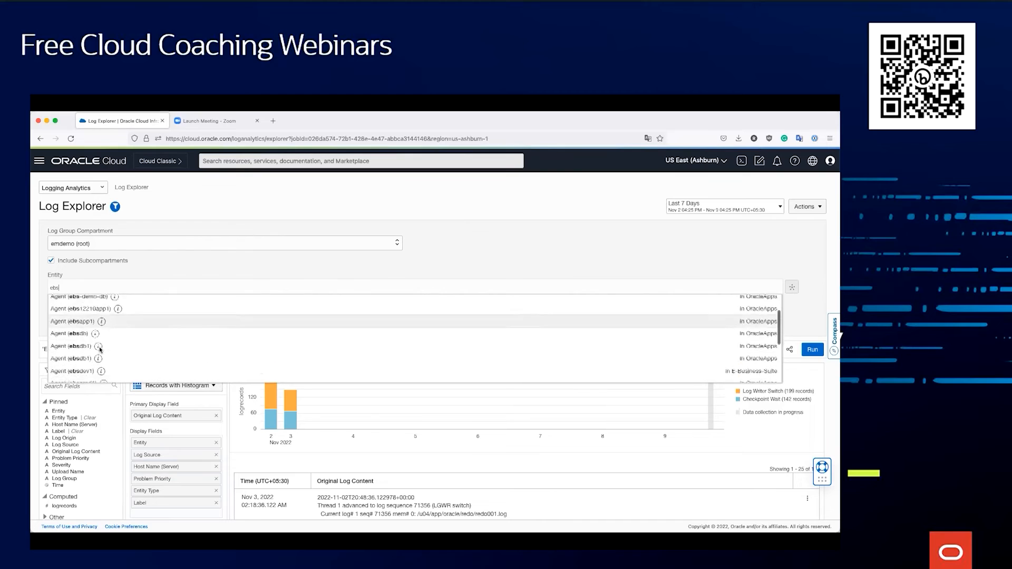
scroll("down", 3)
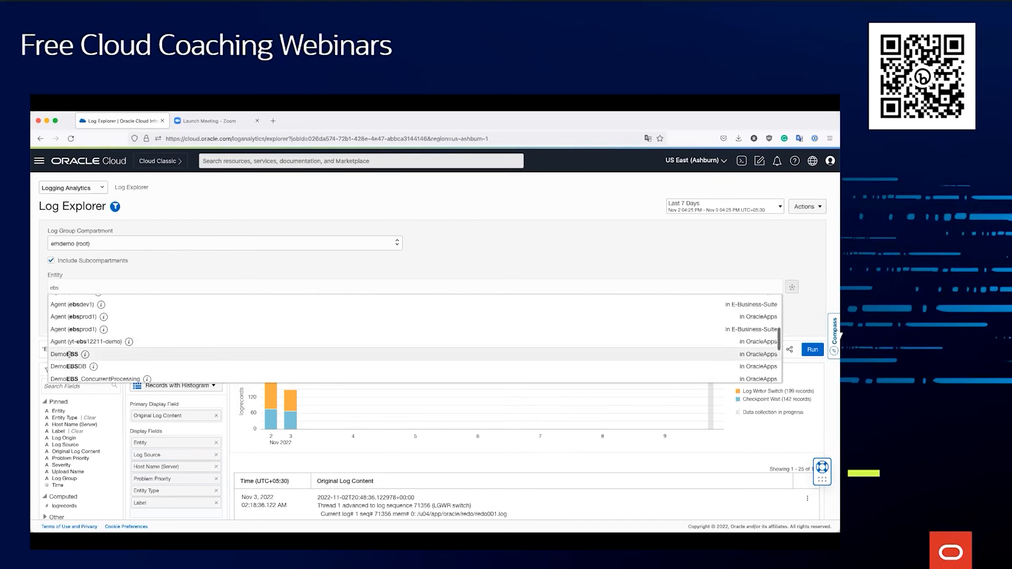
left_click(64, 354)
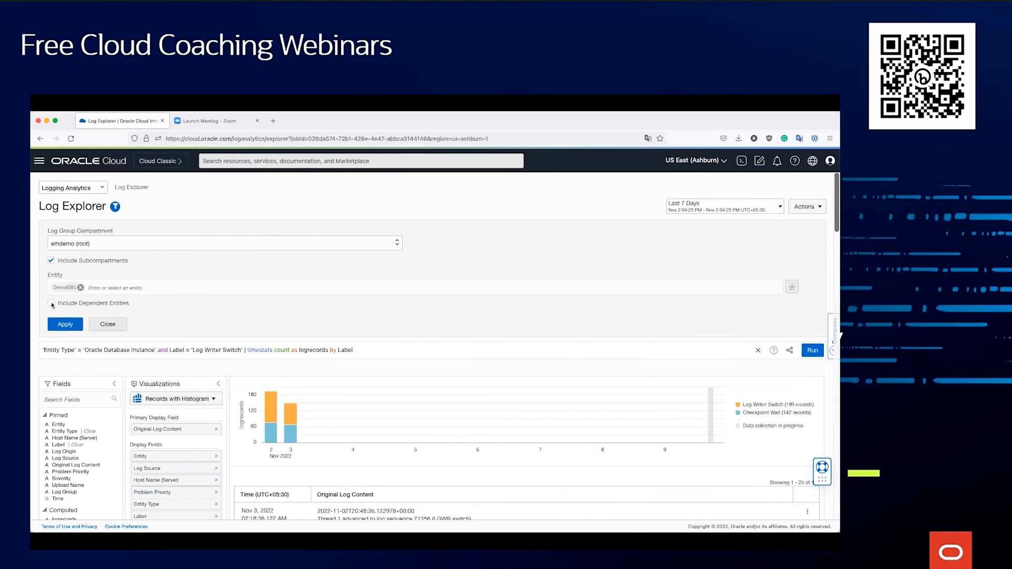
left_click(51, 302)
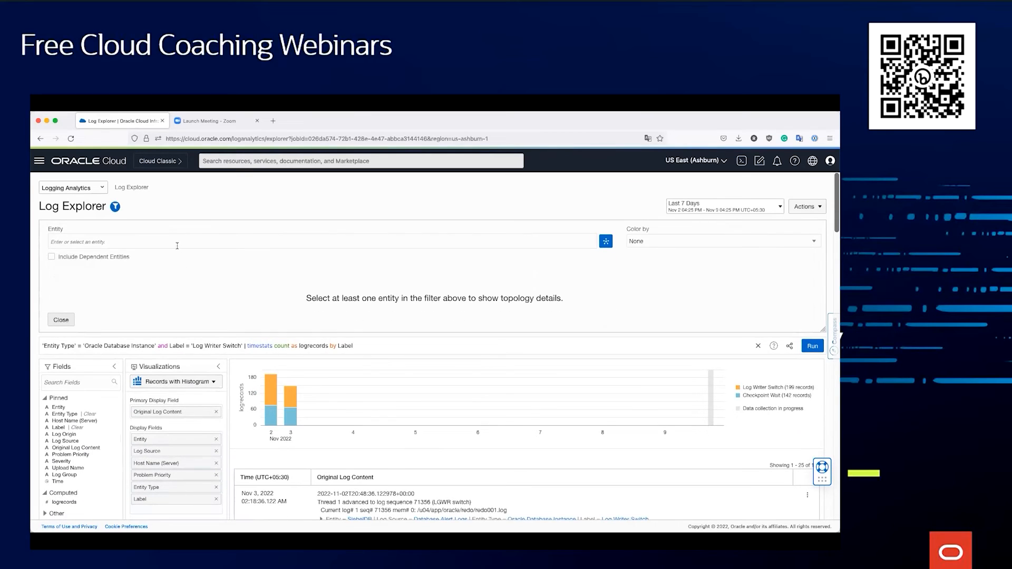
type("ebs")
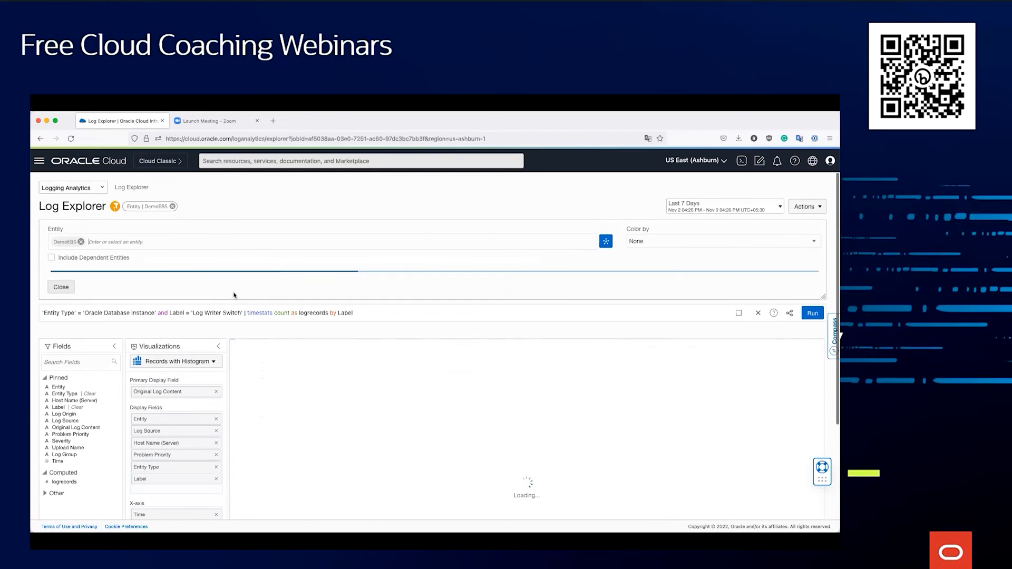
- Include DemoEBS dependent entities in the topology and list the Color by options
left_click(52, 258)
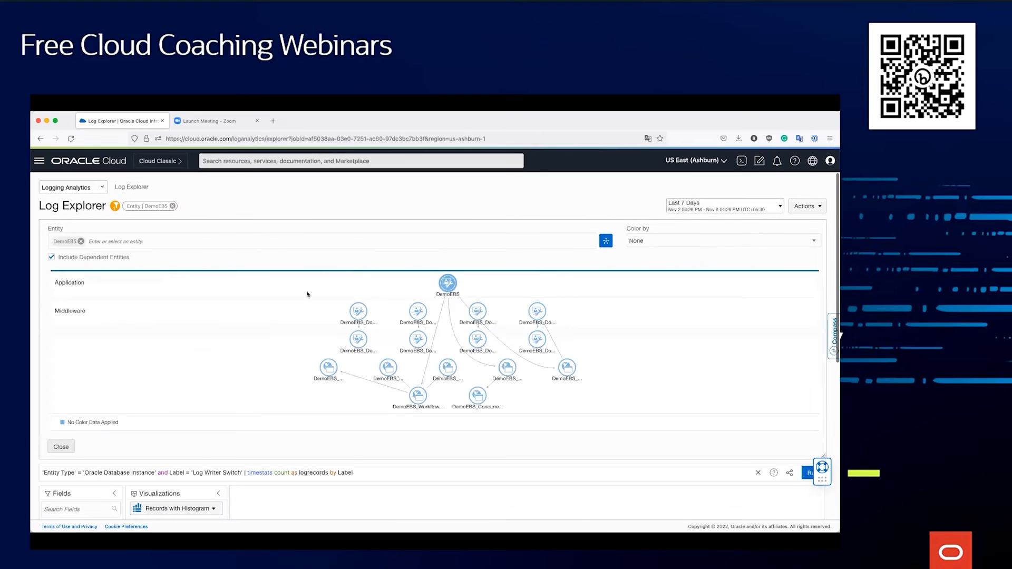
mouse_move(668, 361)
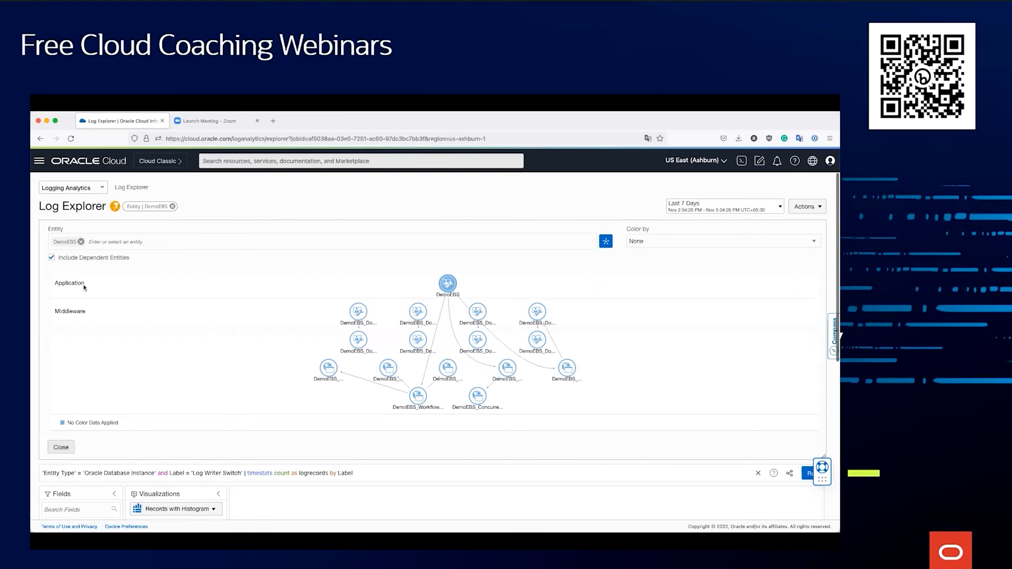
mouse_move(511, 331)
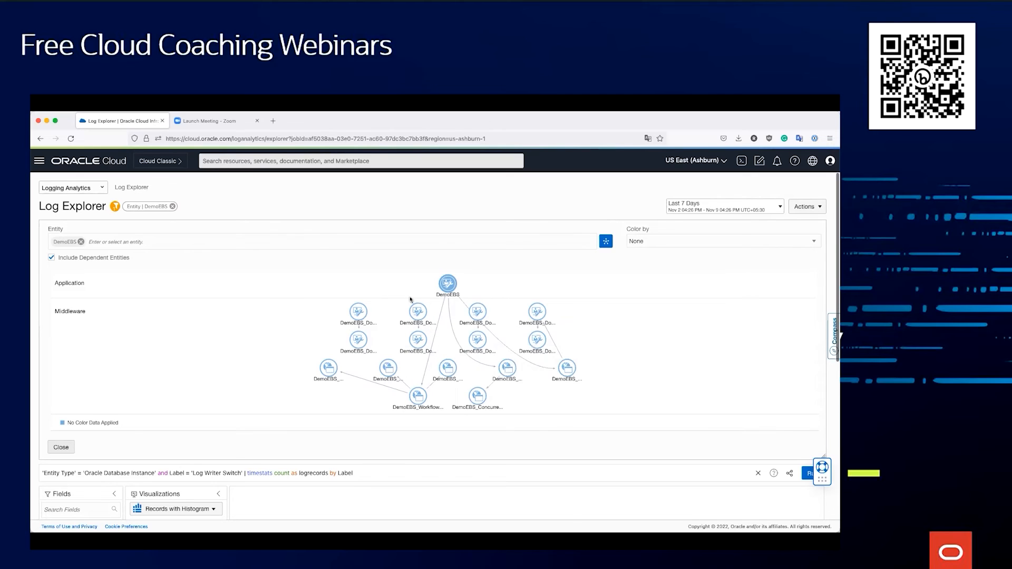
mouse_move(556, 400)
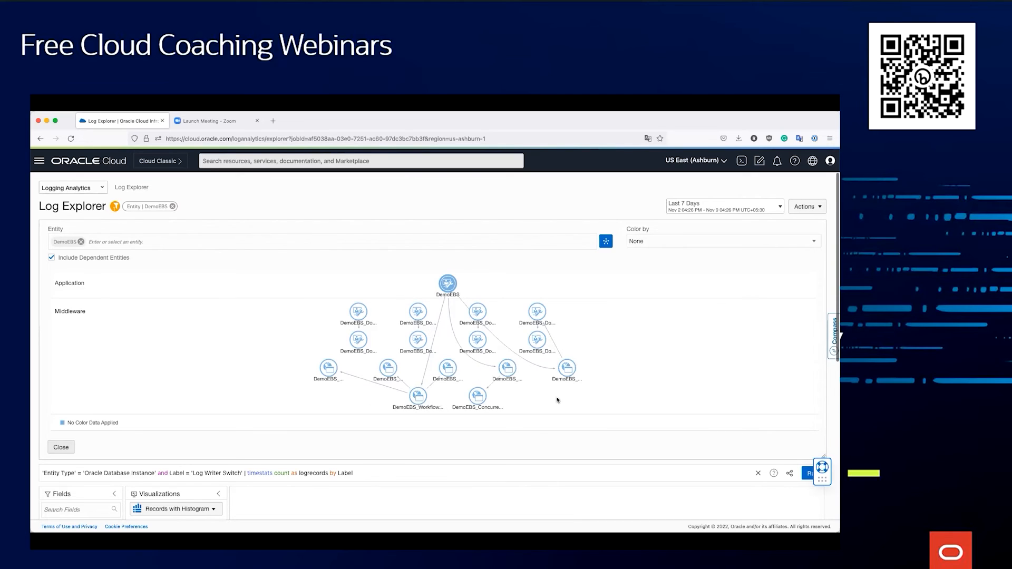
mouse_move(607, 378)
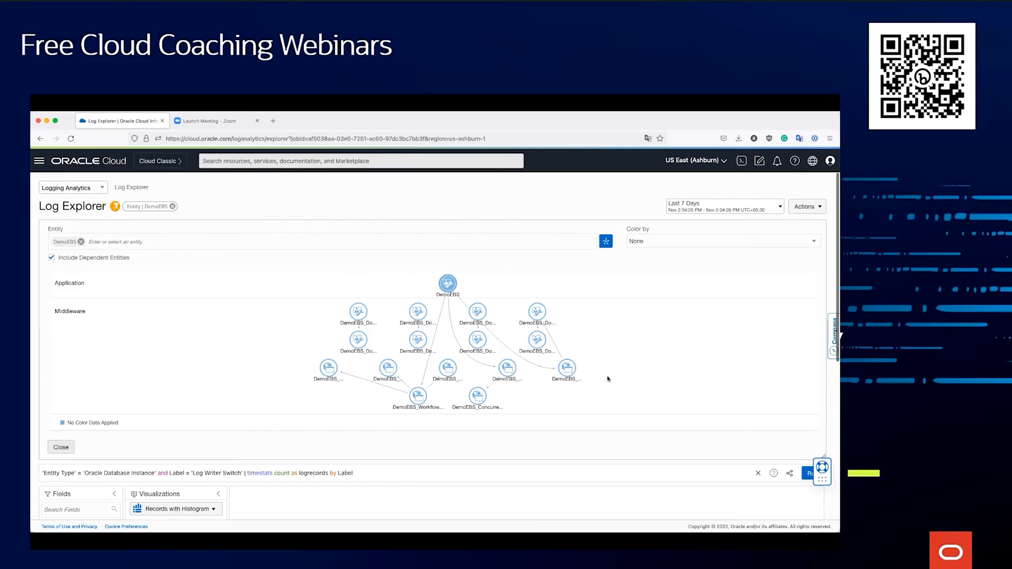
left_click(720, 240)
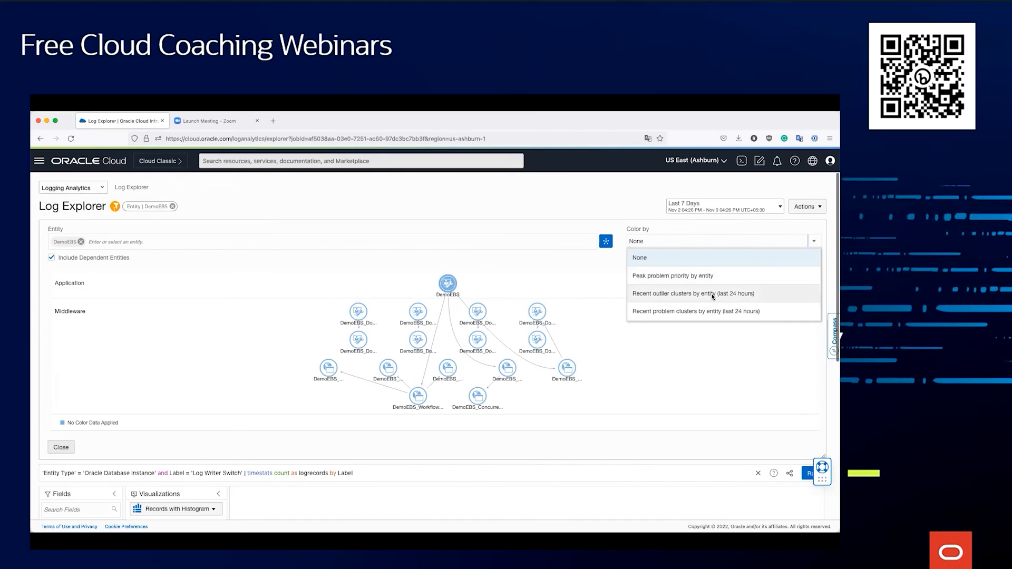
- Colour nodes by recent outlier clusters, then by recent problem clusters (last 24 hours)
left_click(694, 293)
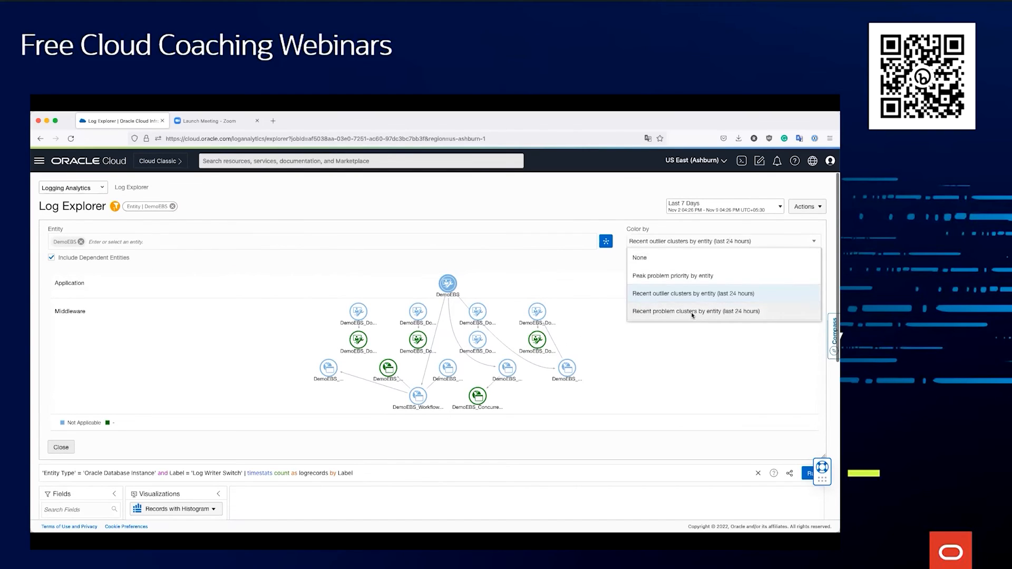
left_click(696, 311)
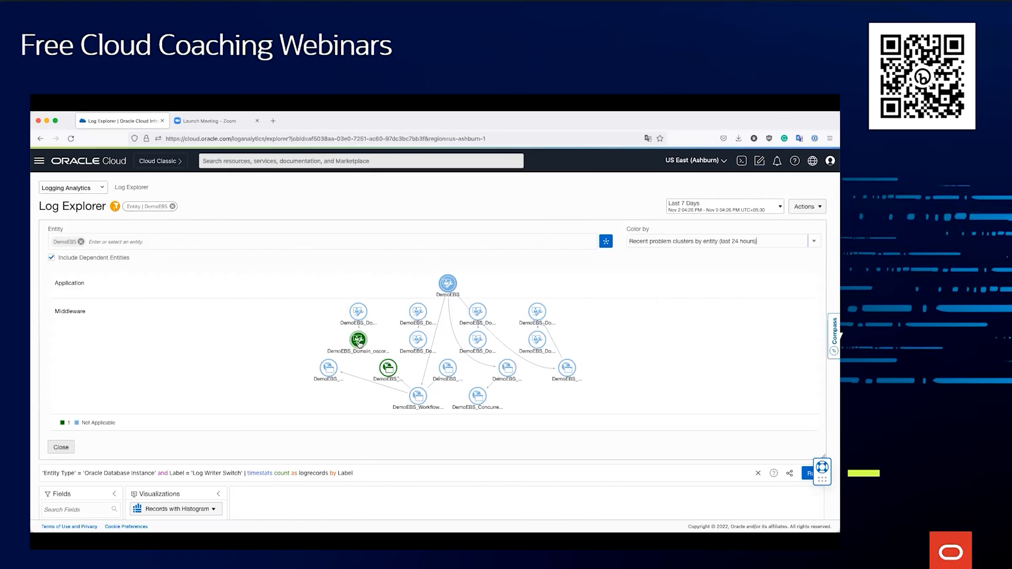
- Add the flagged oacore server node to the Entity filter and rerun to chart its logs by source
left_click(51, 257)
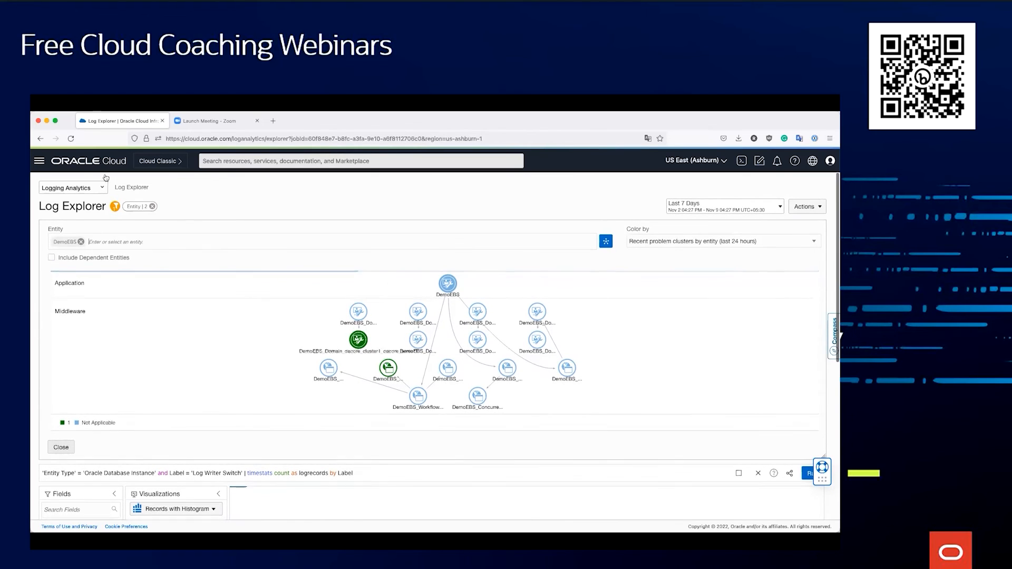
scroll("down", 3)
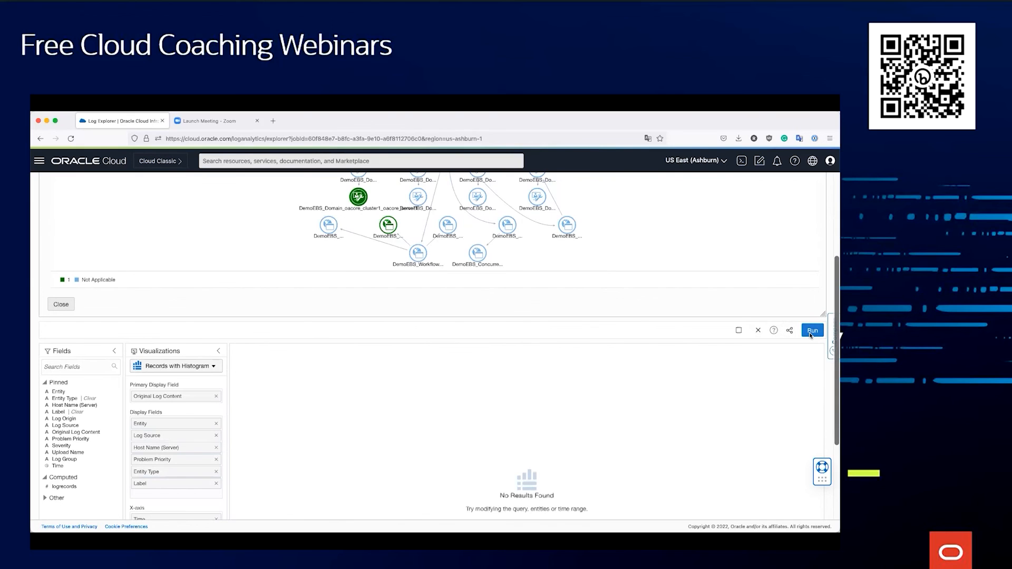
left_click(812, 330)
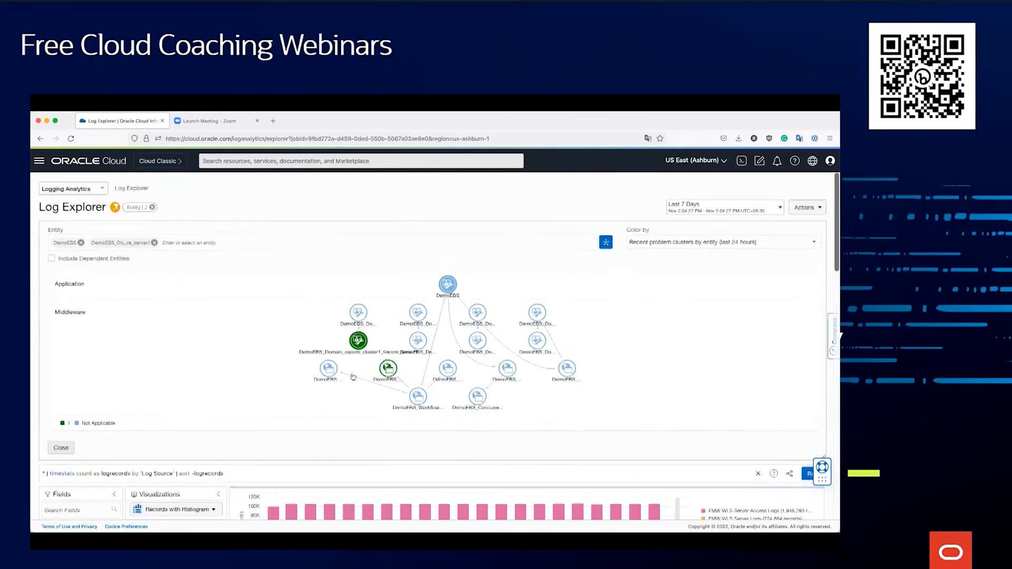
scroll("down", 3)
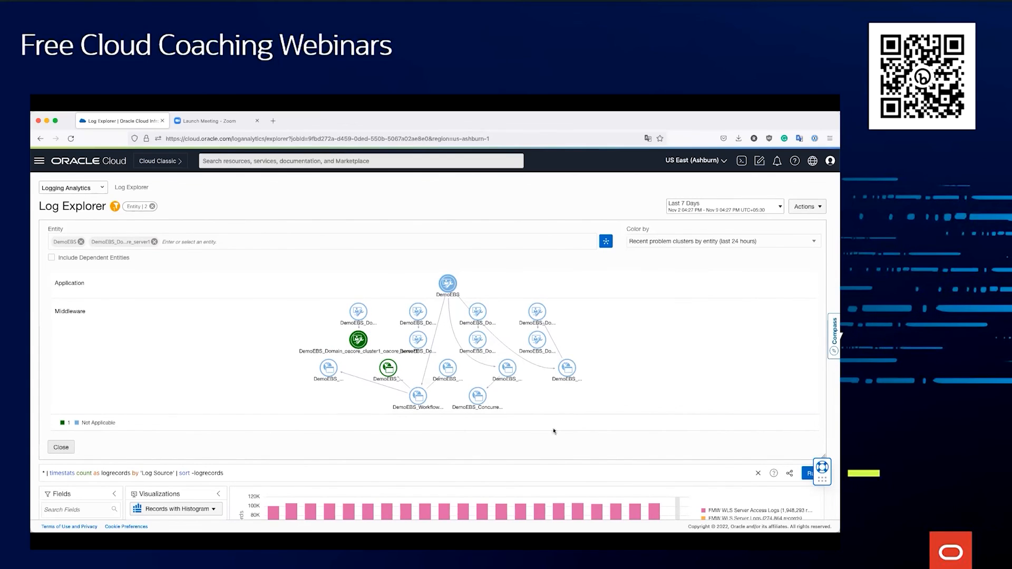
scroll("down", 3)
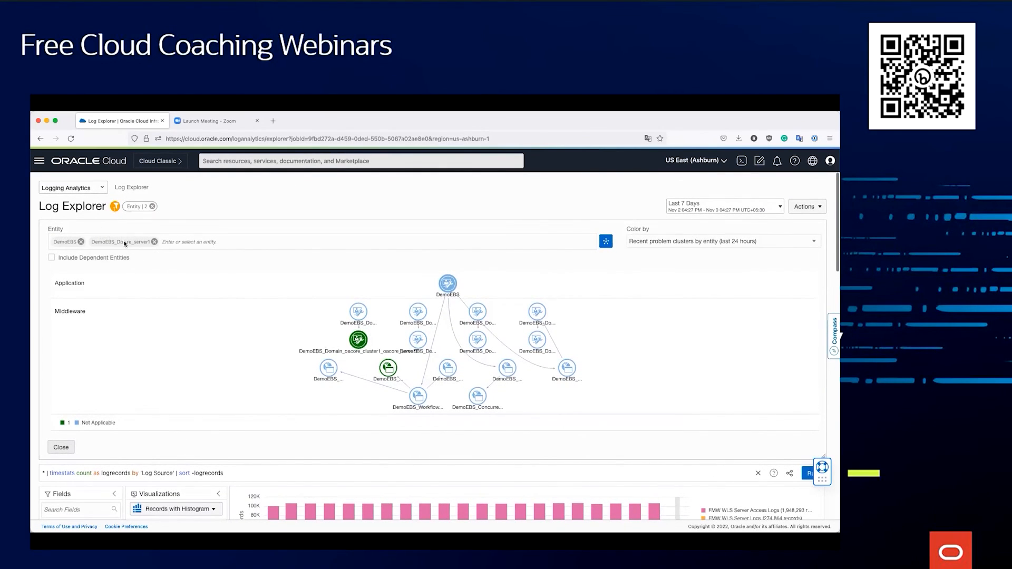
scroll("down", 3)
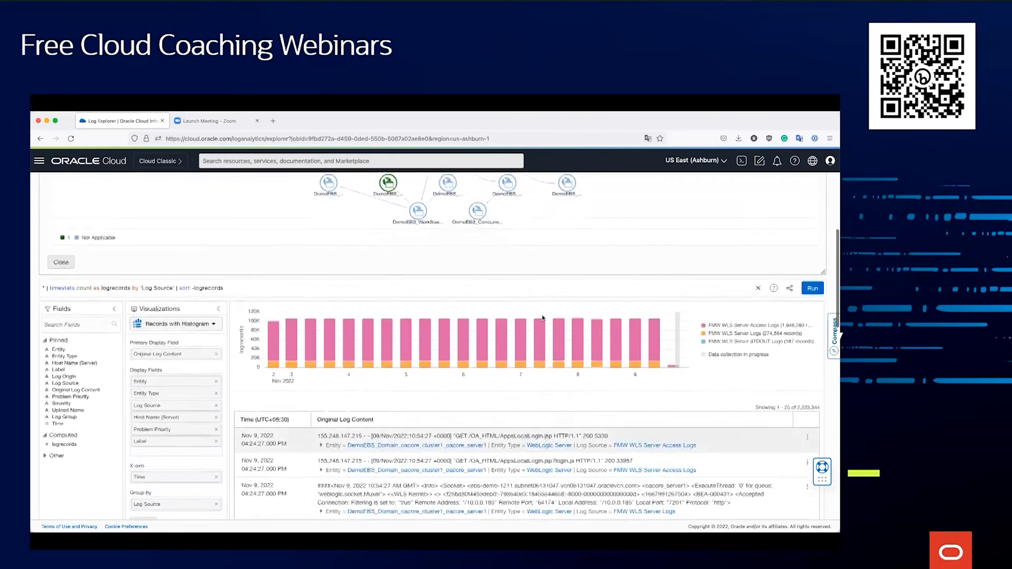